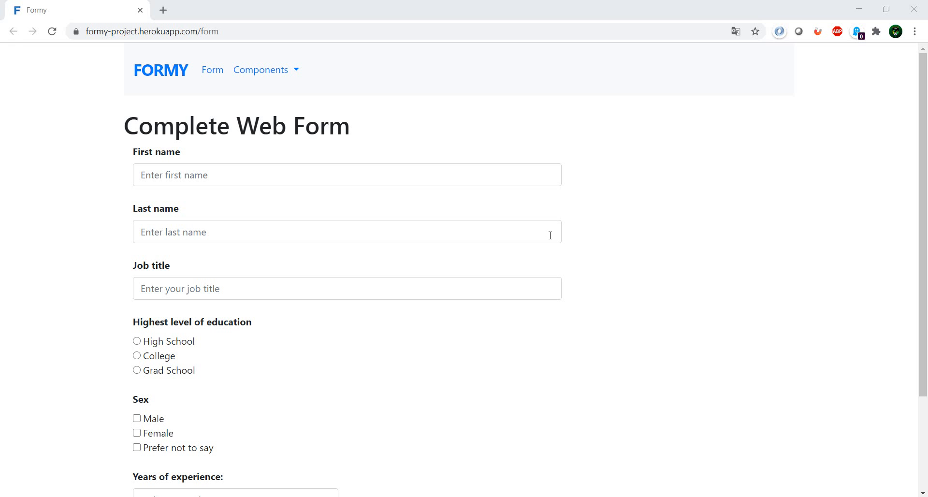
# - Inspect the Formy First name field in Chrome DevTools, revealing its id first-name
pyautogui.click(347, 175)
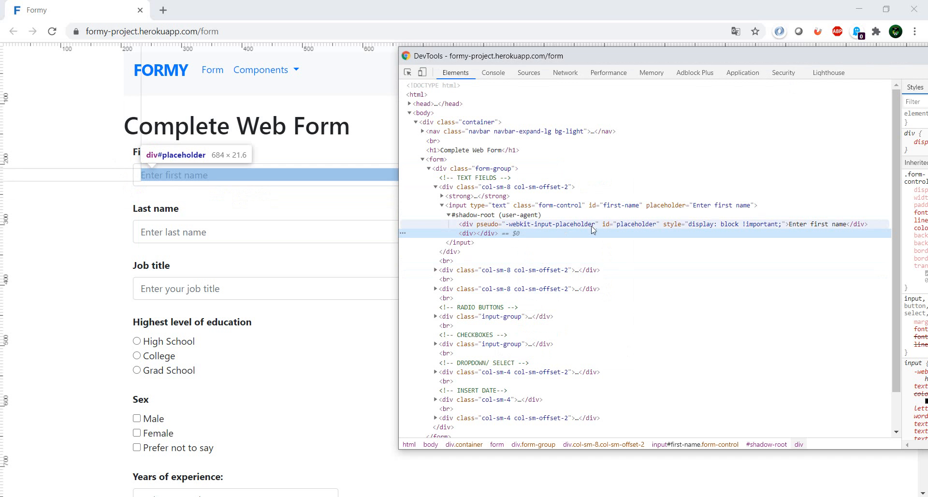
pyautogui.click(621, 205)
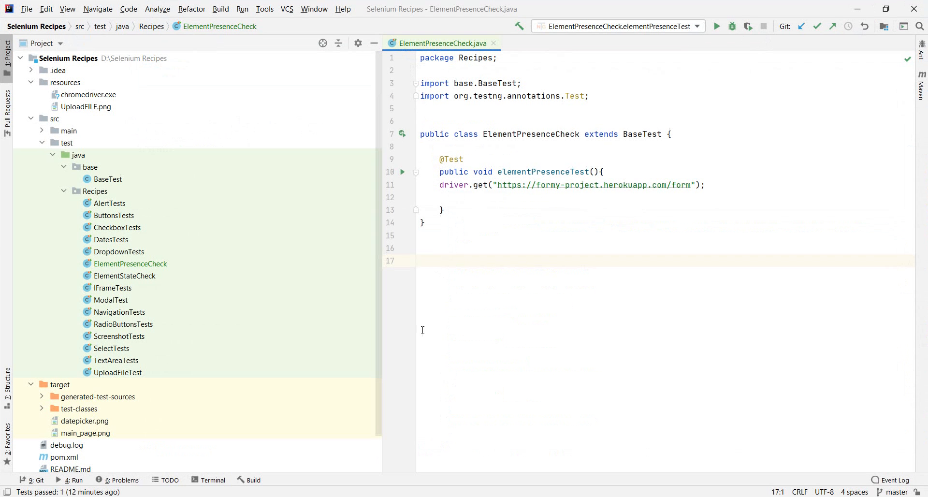
pyautogui.moveTo(440, 43)
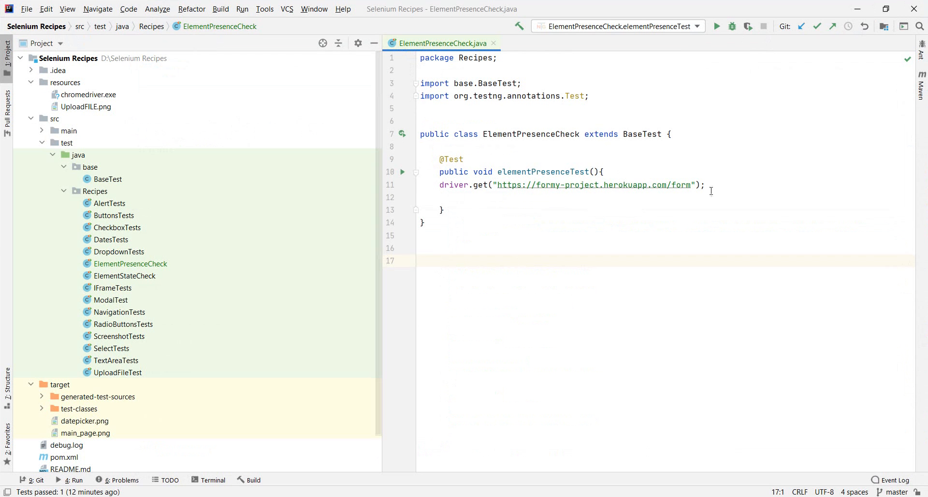
# - Add comments inside elementPresenceTest, including '//Send keys to the elem...'
pyautogui.press('enter')
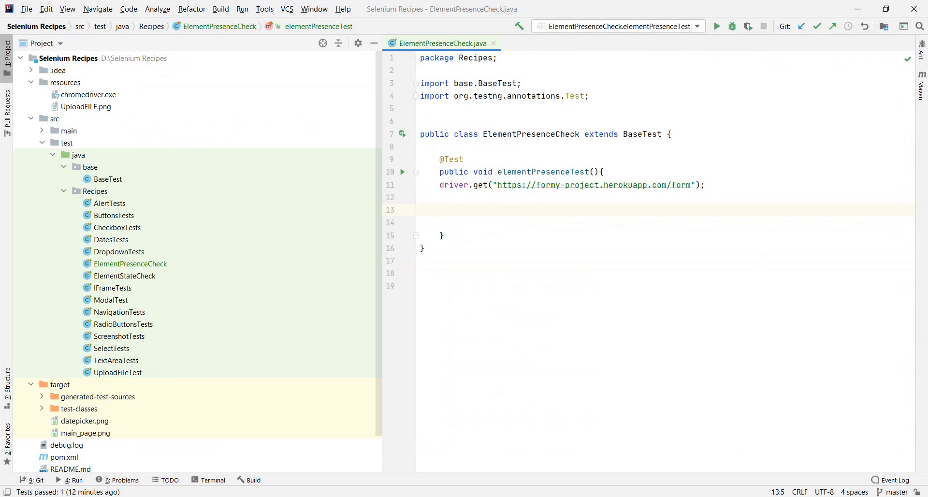
pyautogui.write('//Indentify the element')
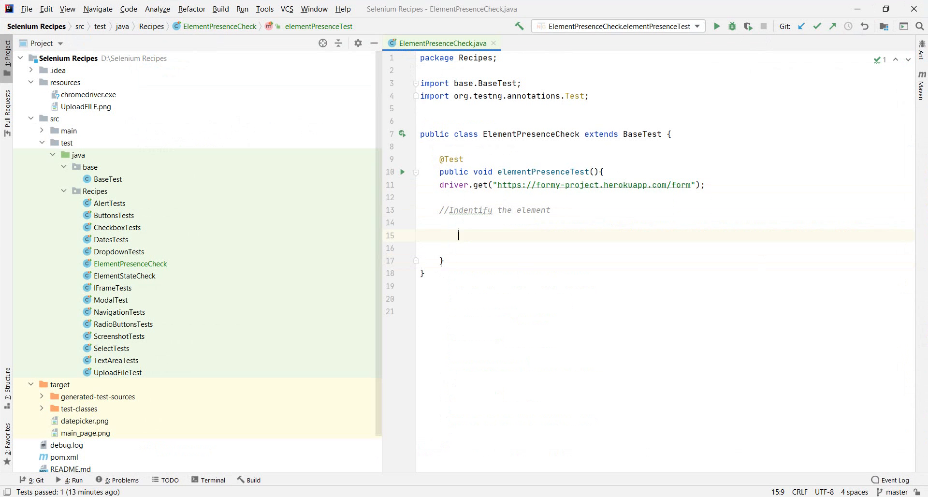
pyautogui.write('//')
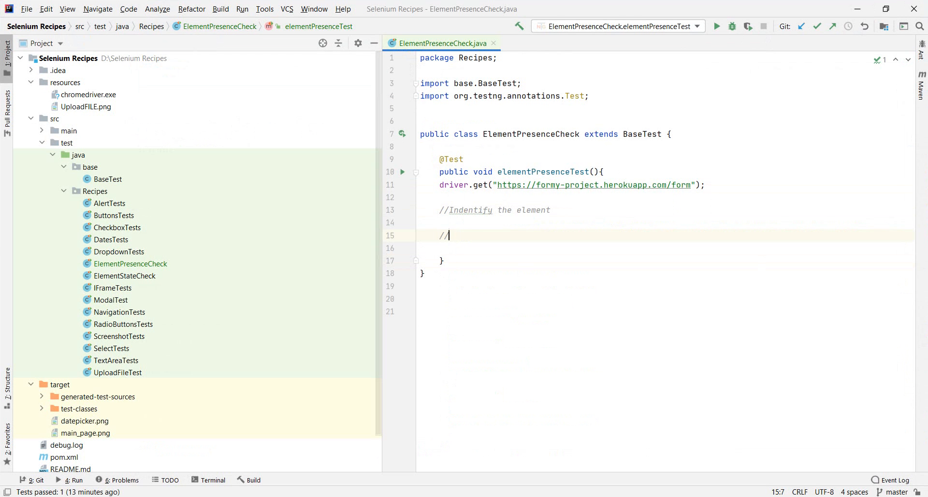
pyautogui.write('Send k')
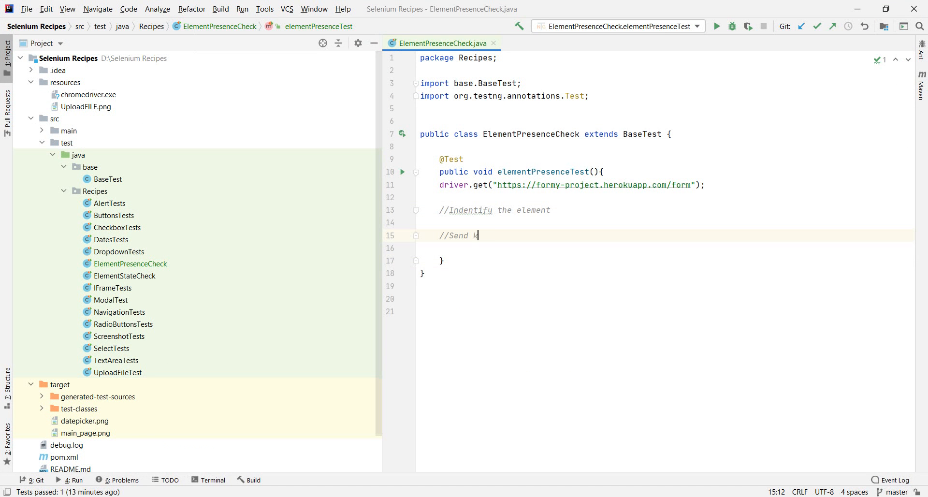
pyautogui.write('eys to the element')
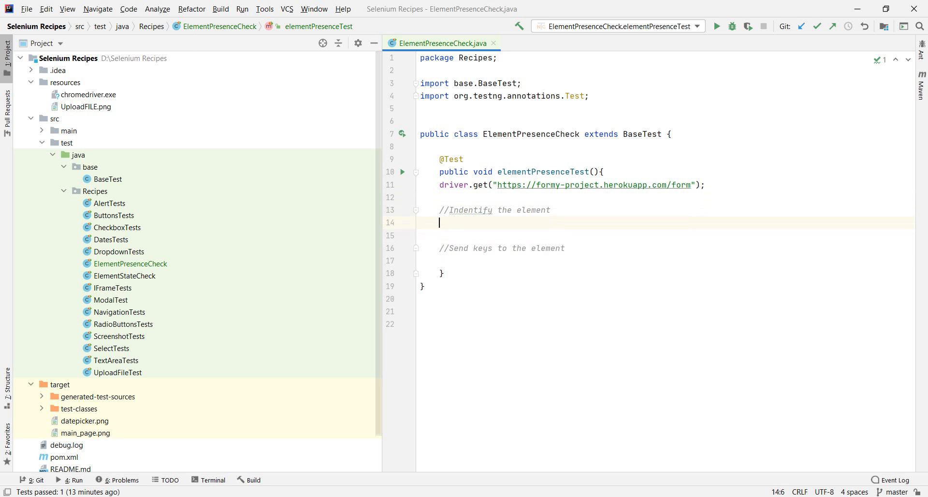
# - Declare WebElement elementToBeFound = driver.findElement(By.id("first-name2"))
pyautogui.write('WebElement')
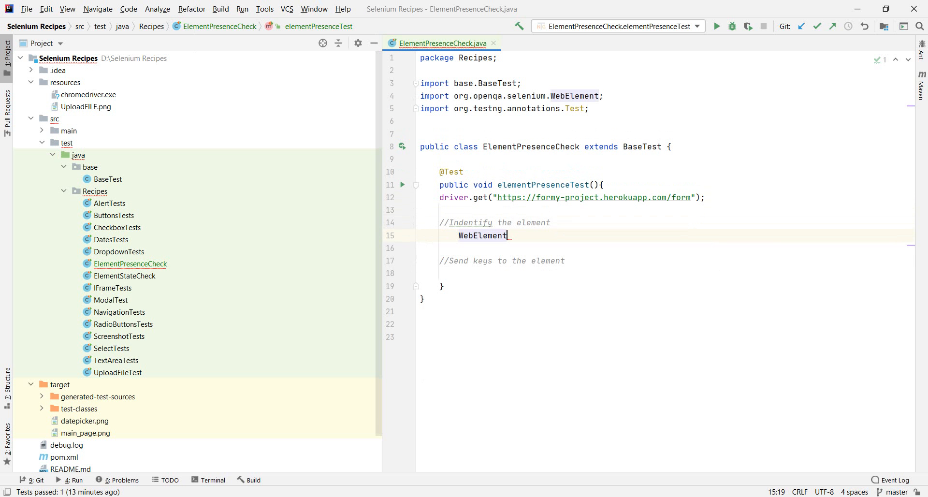
pyautogui.write('_e')
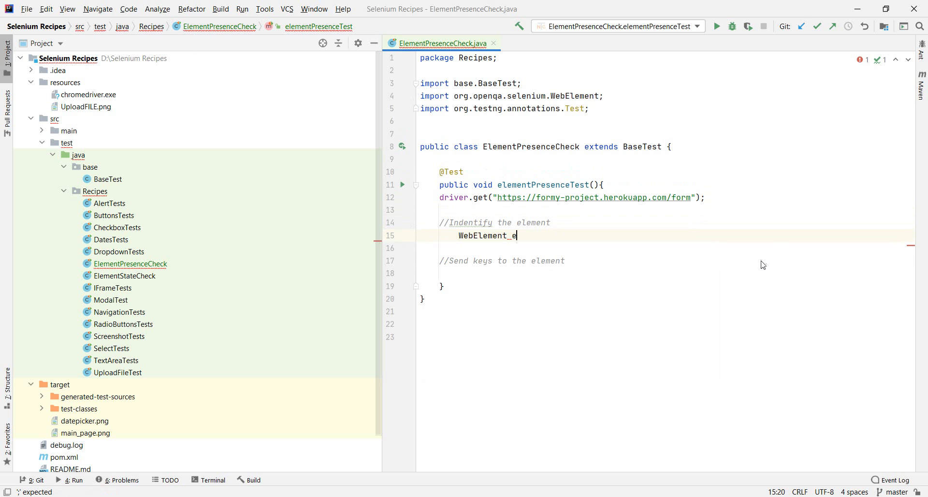
pyautogui.write('lementToBeFou')
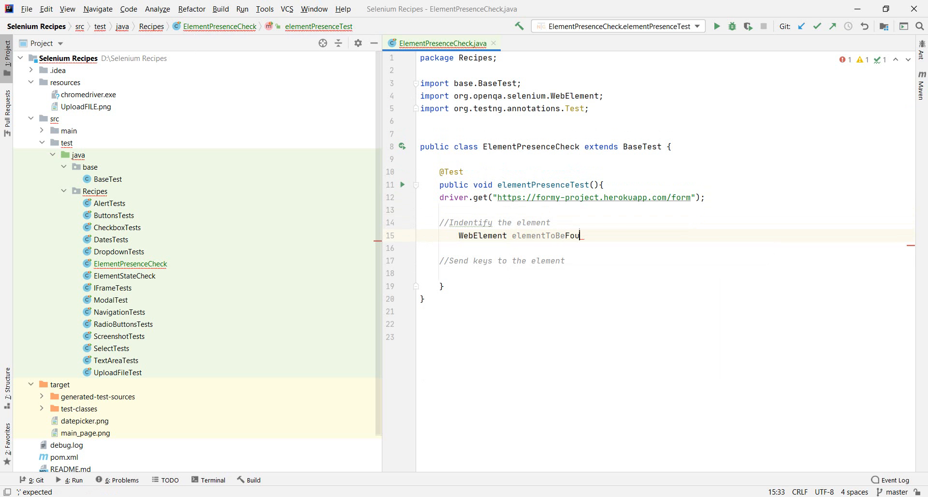
pyautogui.write('nd = driver.findElement(By.id(""));')
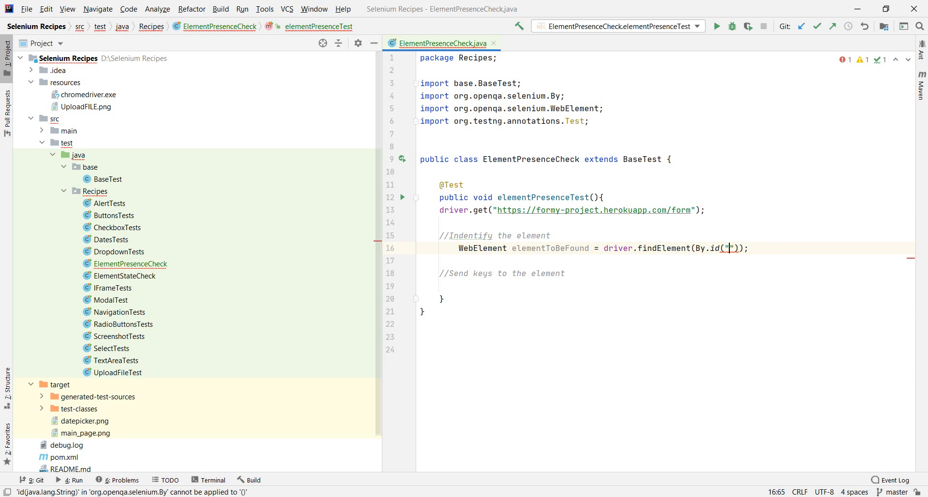
pyautogui.write('first-name2')
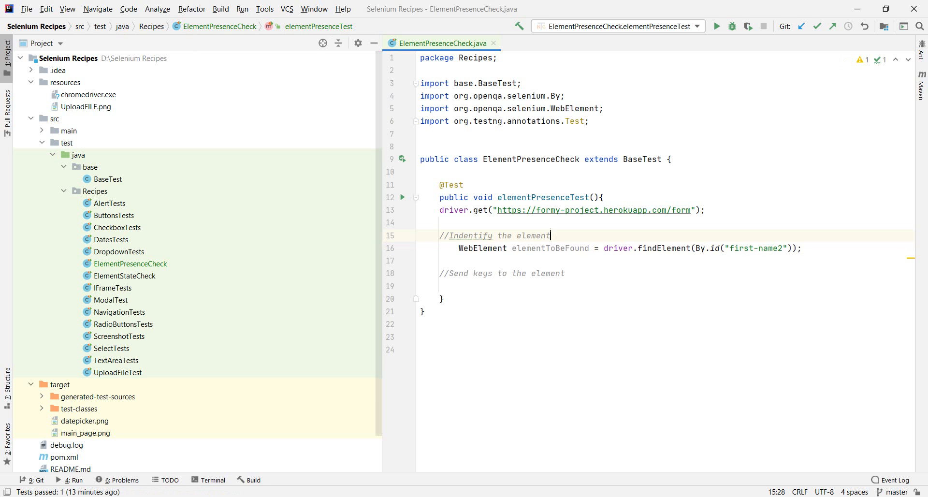
# - Add the comment '// Correct id is first-name' above the findElement statement
pyautogui.press('enter')
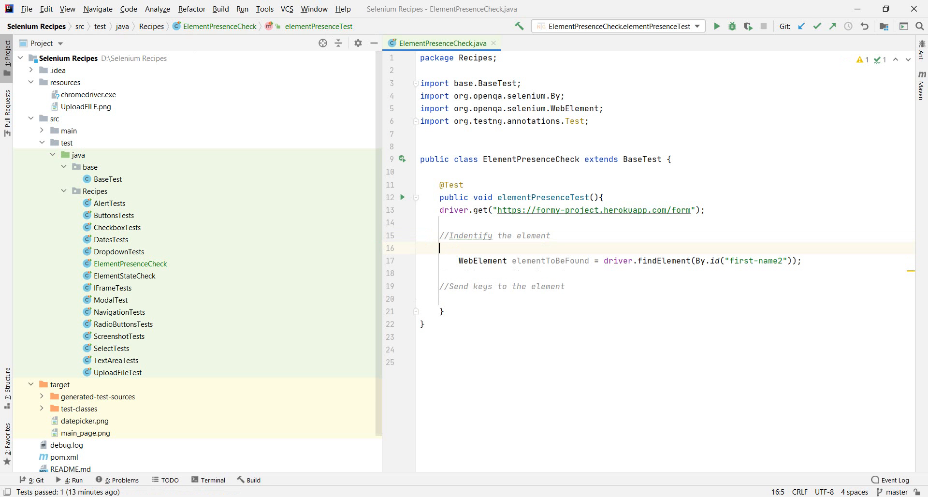
pyautogui.write('// Corr')
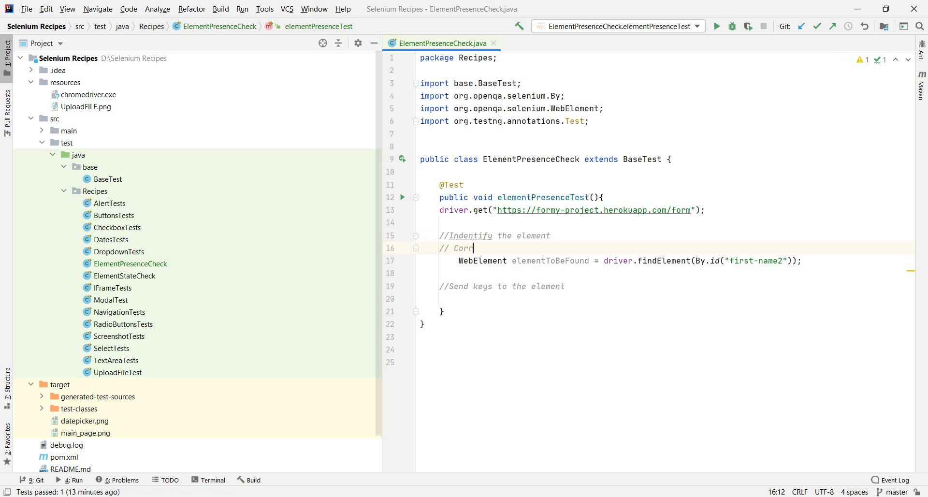
pyautogui.write('ect id is')
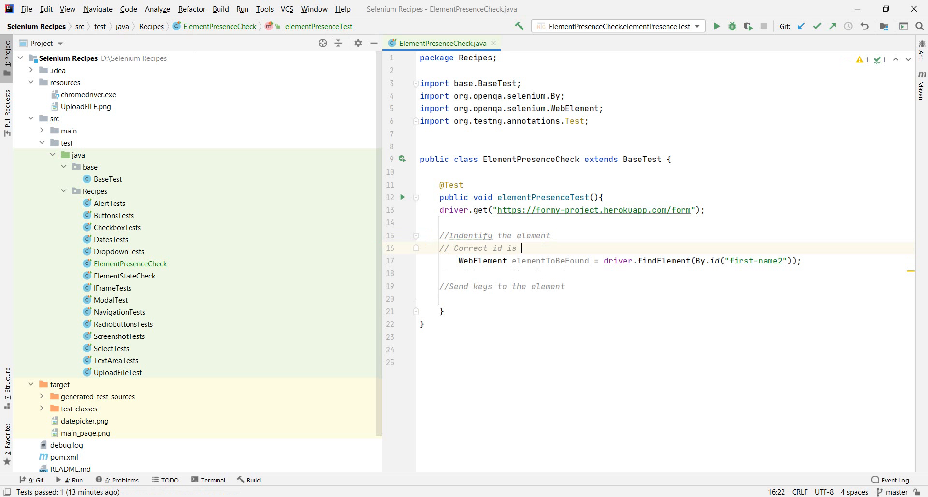
pyautogui.write('first-name')
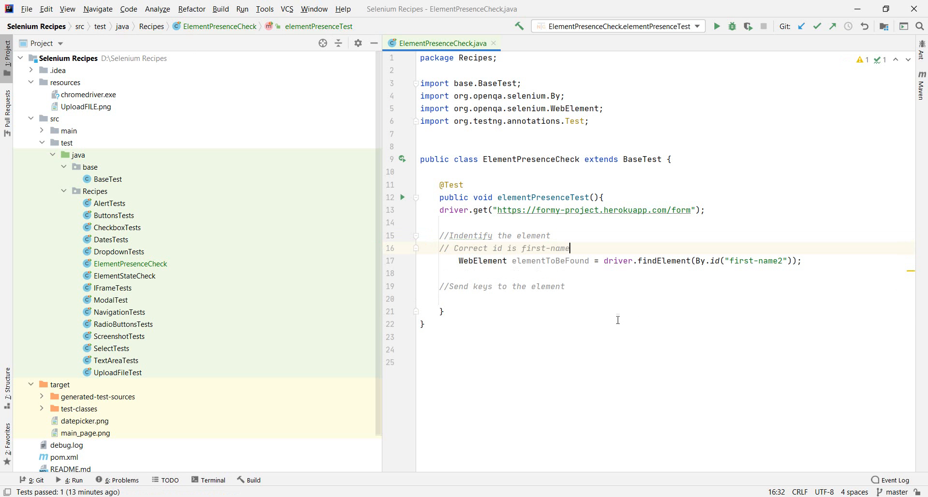
# - Begin elementToBeFound.sendKeys(); below the send-keys comment
pyautogui.click(539, 298)
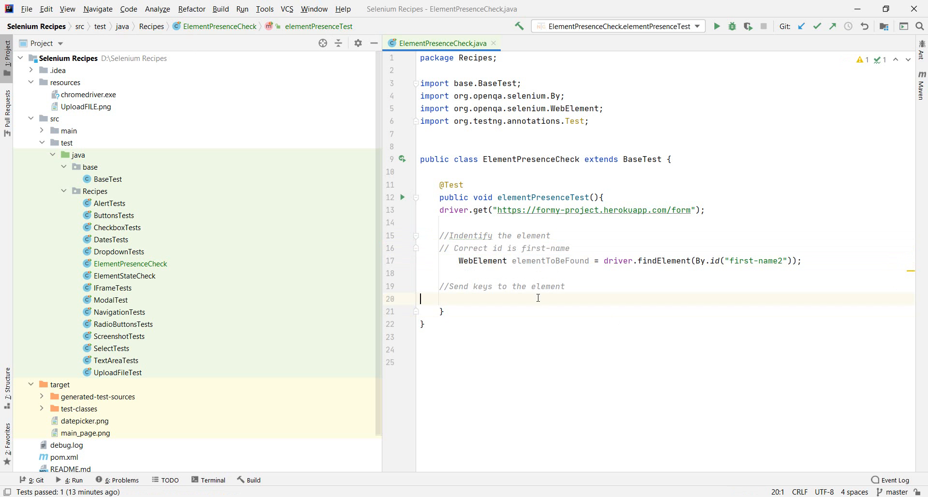
pyautogui.write('elementToBeFound')
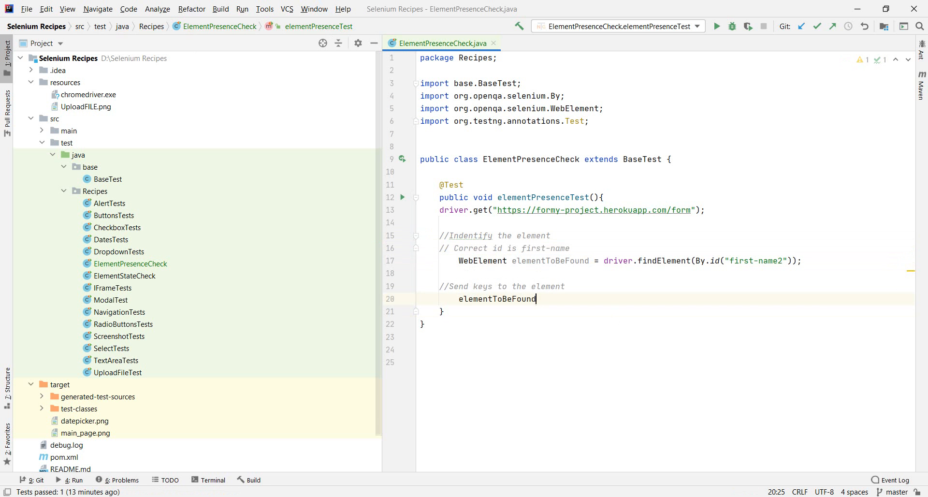
pyautogui.write('.sendKeys();')
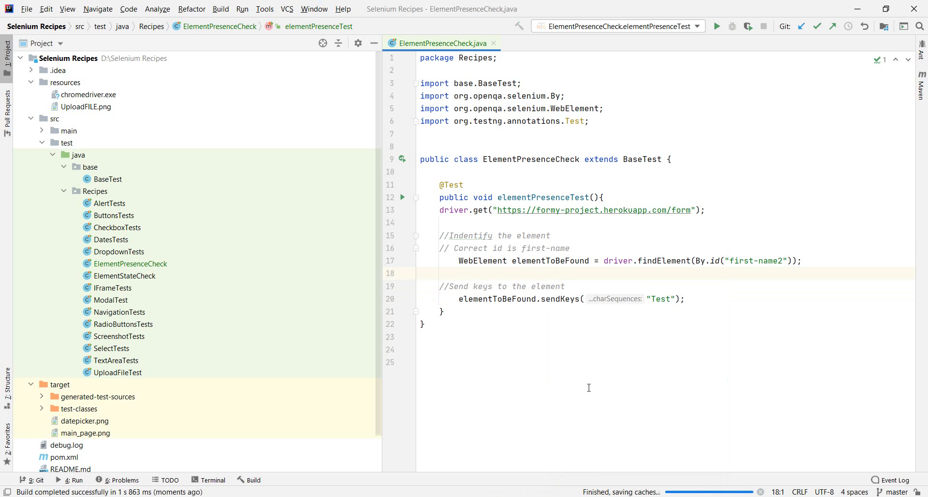
# - Run the test, see 1 failed, and add blank lines after the test method
pyautogui.click(732, 27)
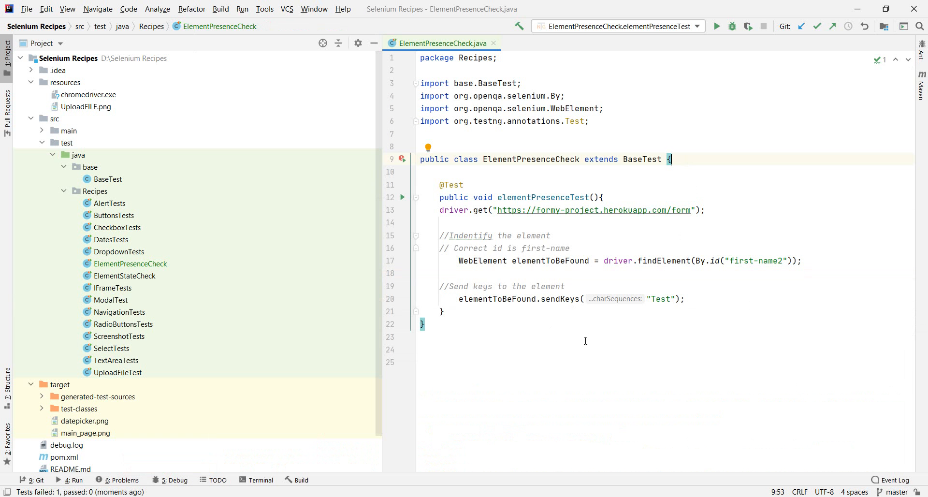
pyautogui.click(443, 311)
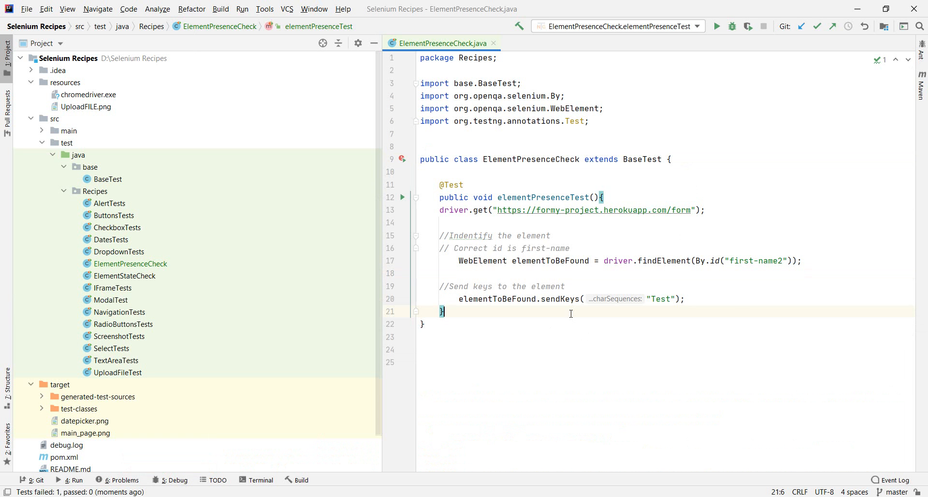
pyautogui.press('enter')
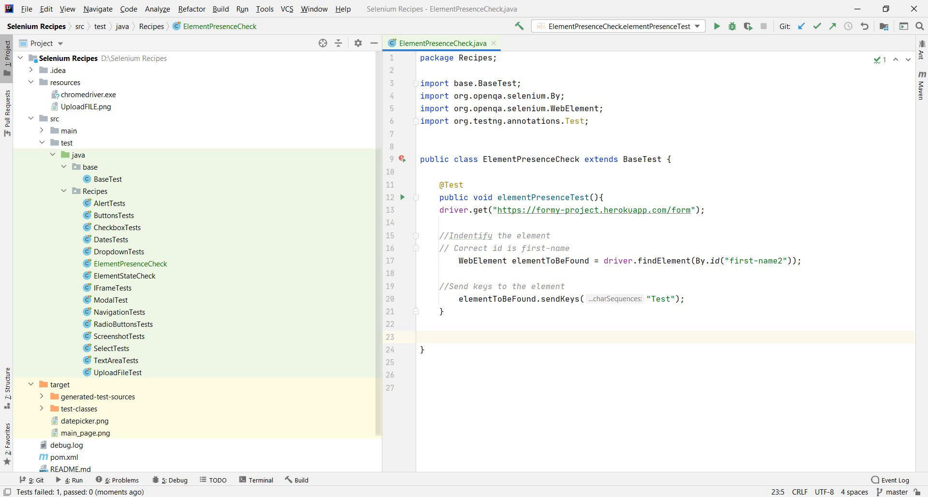
# - Declare a private boolean isElementPresent() method
pyautogui.write('private')
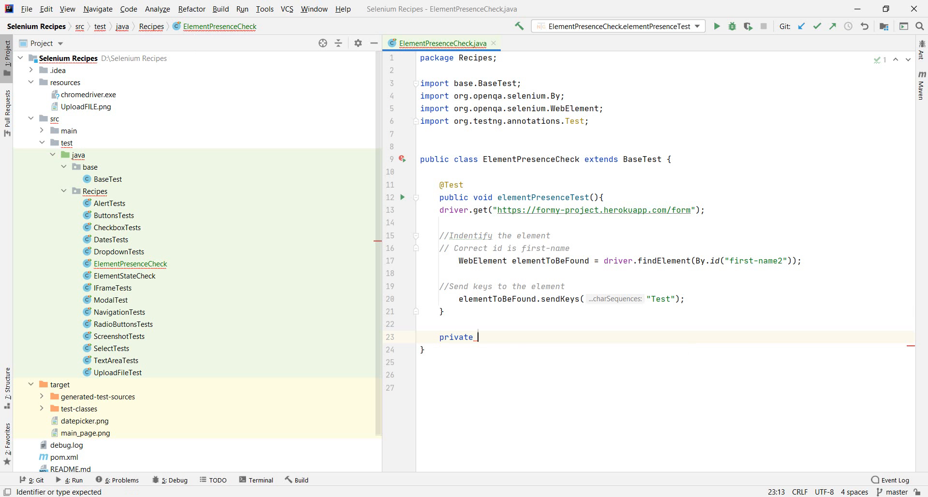
pyautogui.write('isElement')
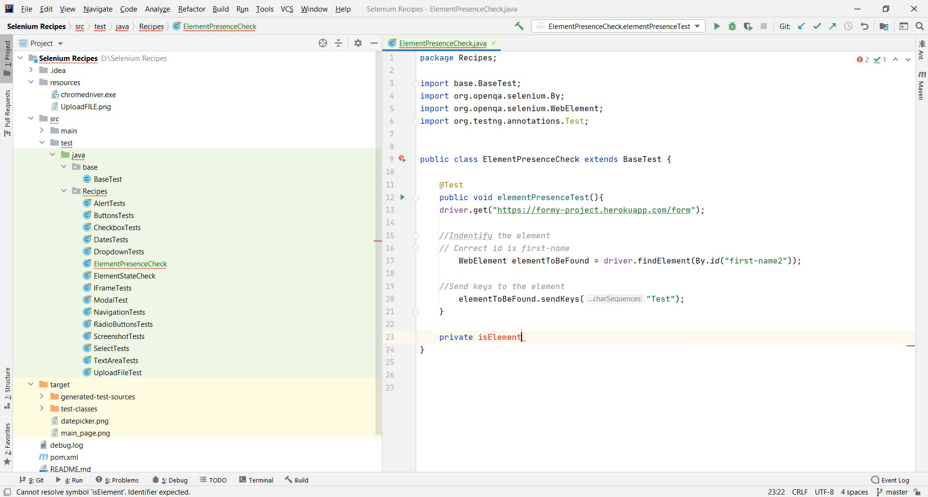
pyautogui.write('Present')
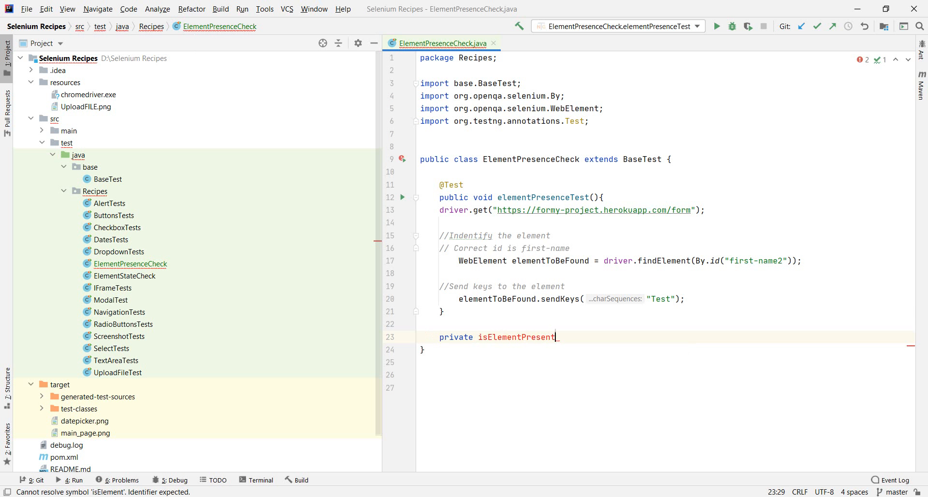
pyautogui.write('(){')
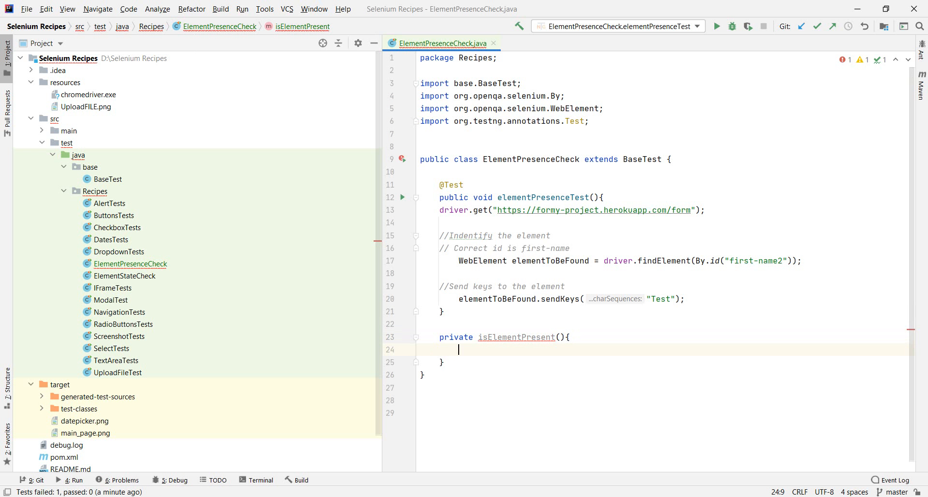
pyautogui.click(474, 336)
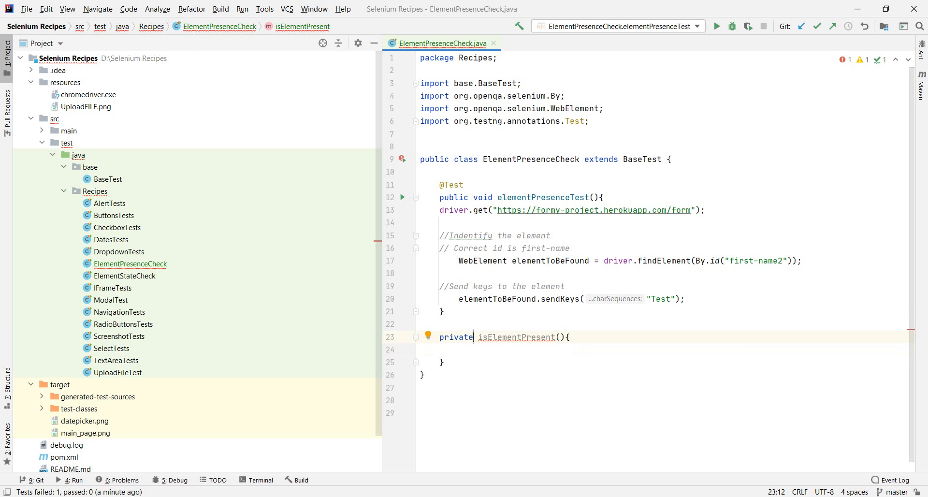
pyautogui.write('boolean')
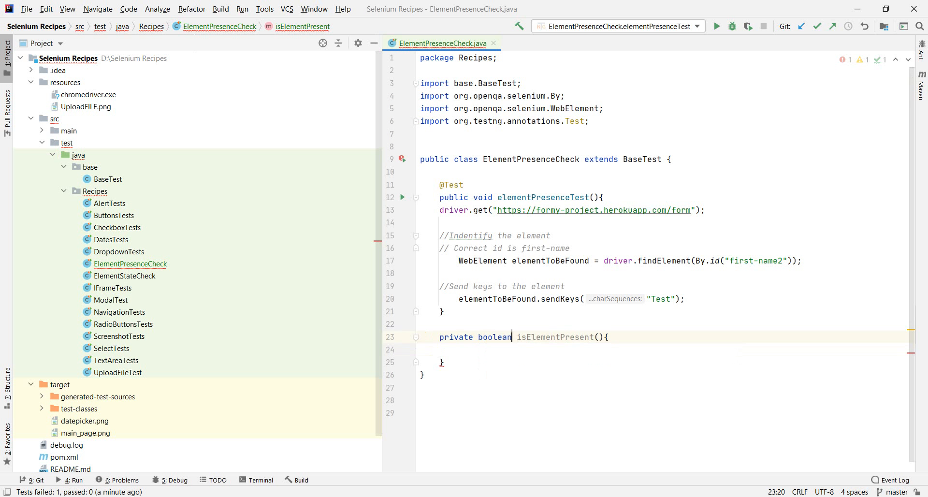
# - Give isElementPresent a return true; body, correcting a mistyped false
pyautogui.write('return')
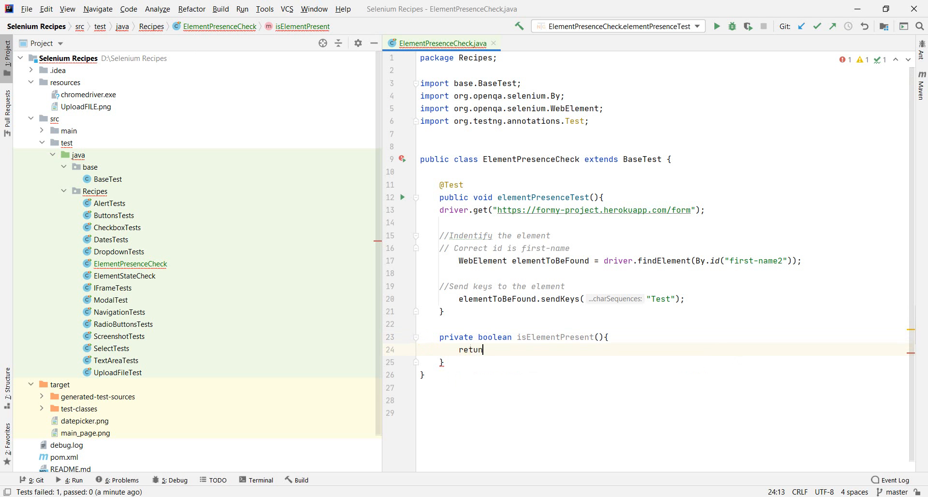
pyautogui.write('n')
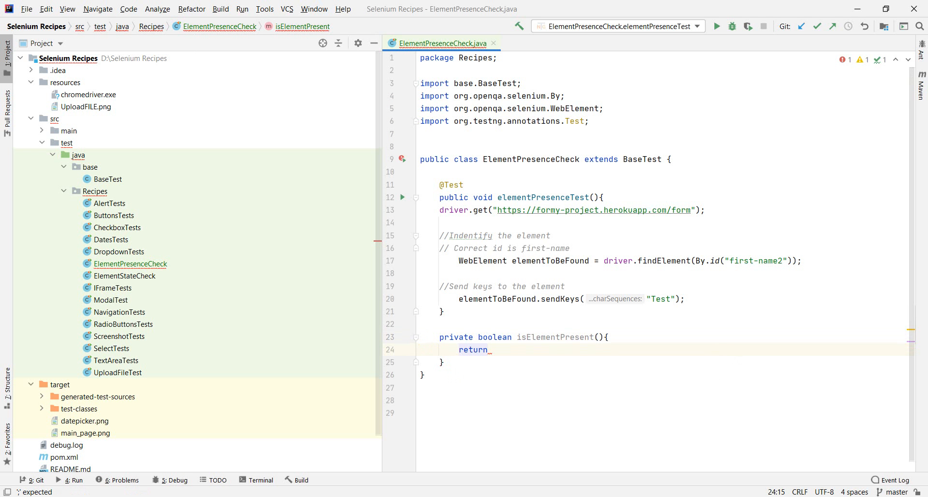
pyautogui.write('false')
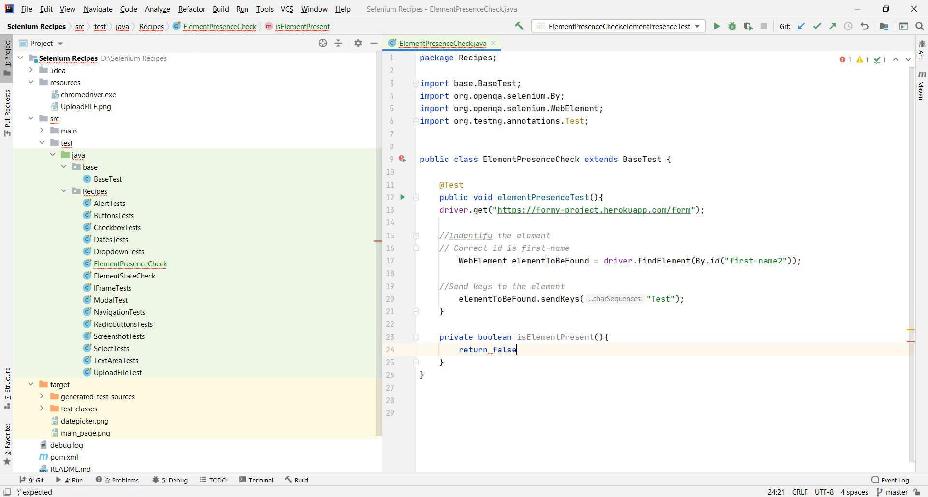
pyautogui.press('Backspace')
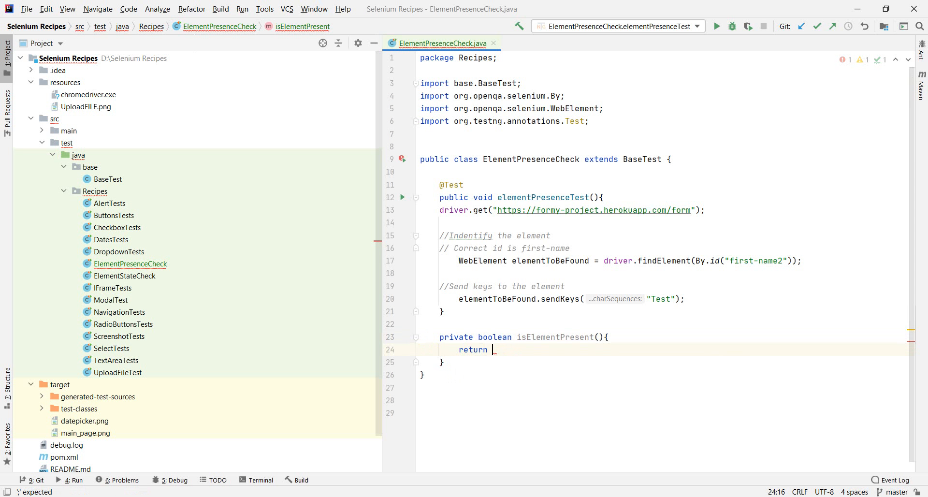
pyautogui.write('true;')
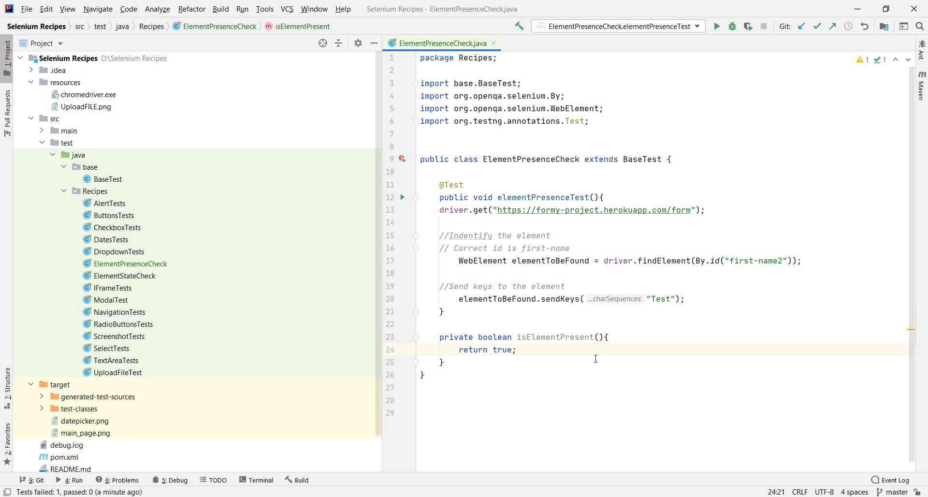
pyautogui.click(516, 350)
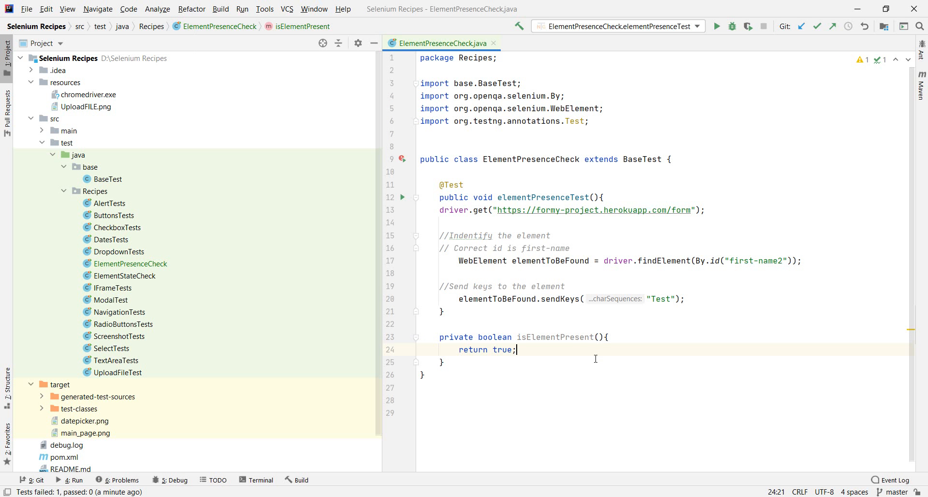
pyautogui.moveTo(568, 348)
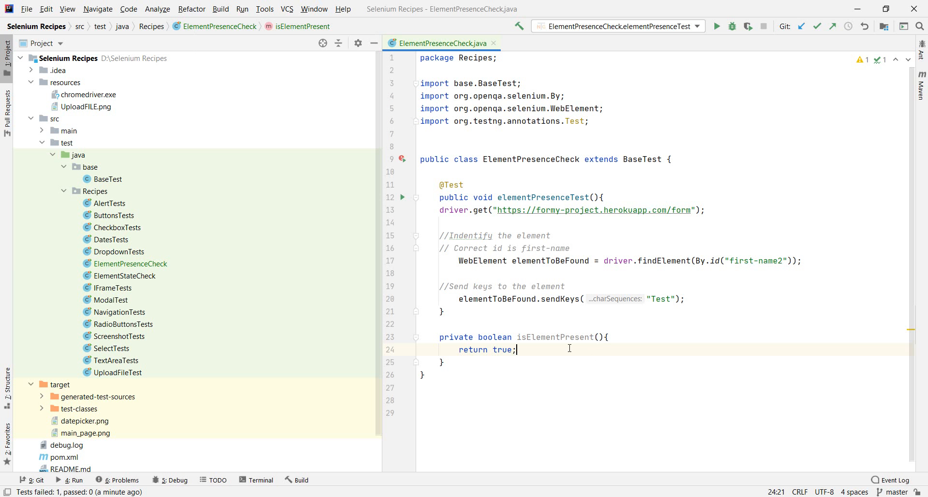
pyautogui.moveTo(667, 321)
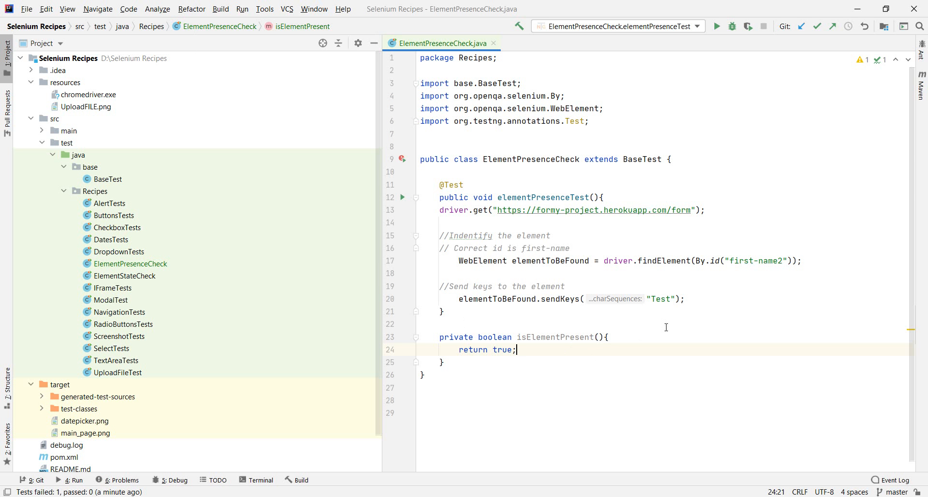
pyautogui.moveTo(498, 314)
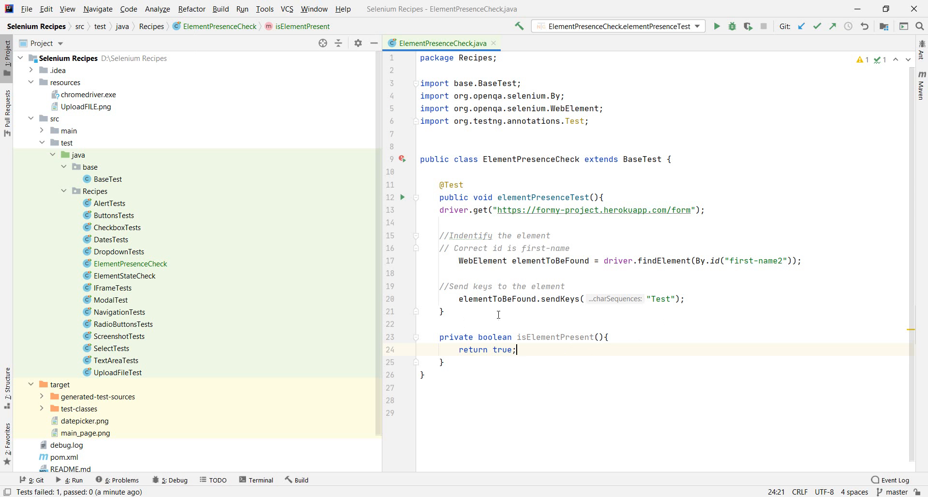
pyautogui.moveTo(535, 354)
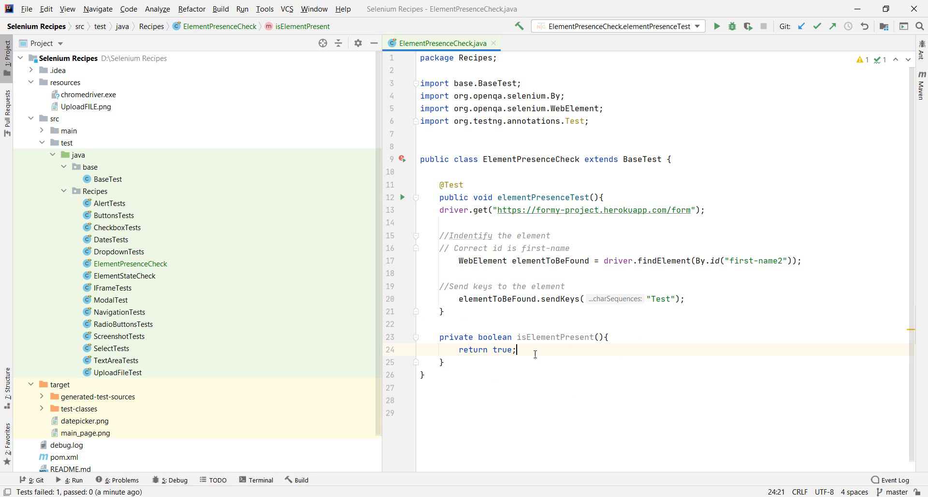
pyautogui.moveTo(508, 350)
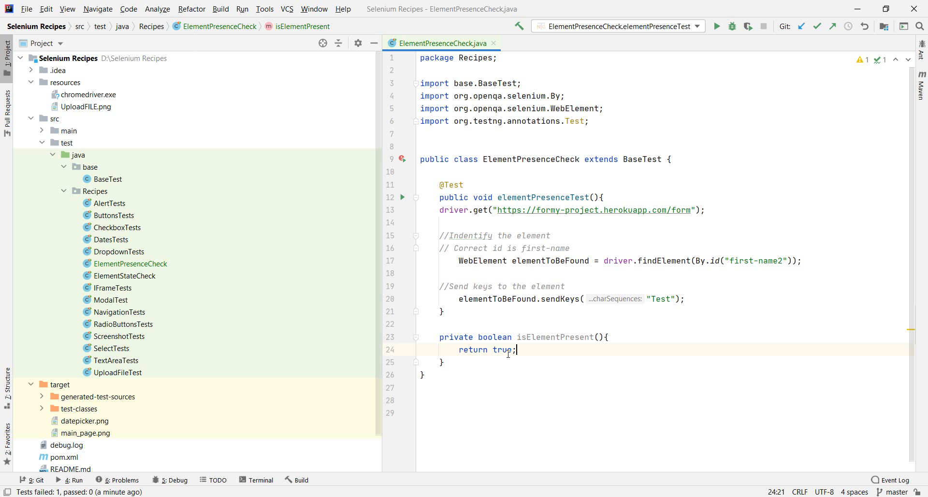
pyautogui.moveTo(611, 397)
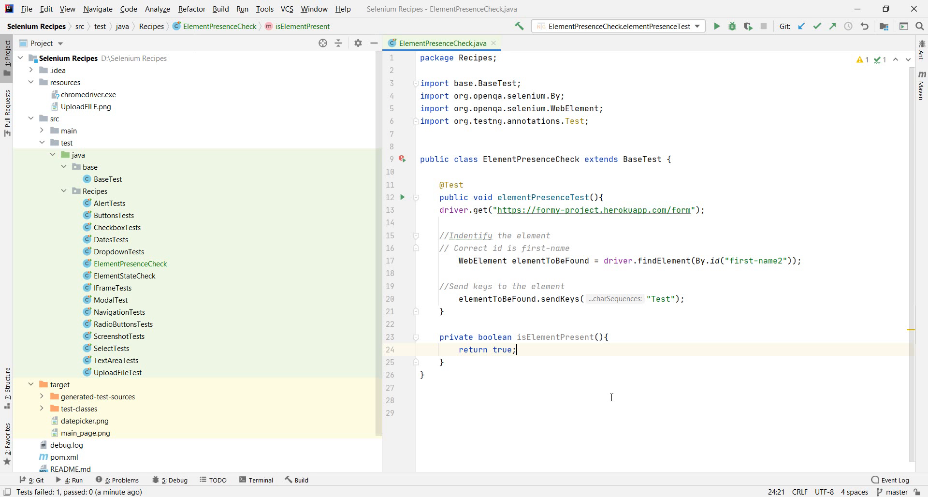
pyautogui.moveTo(599, 337)
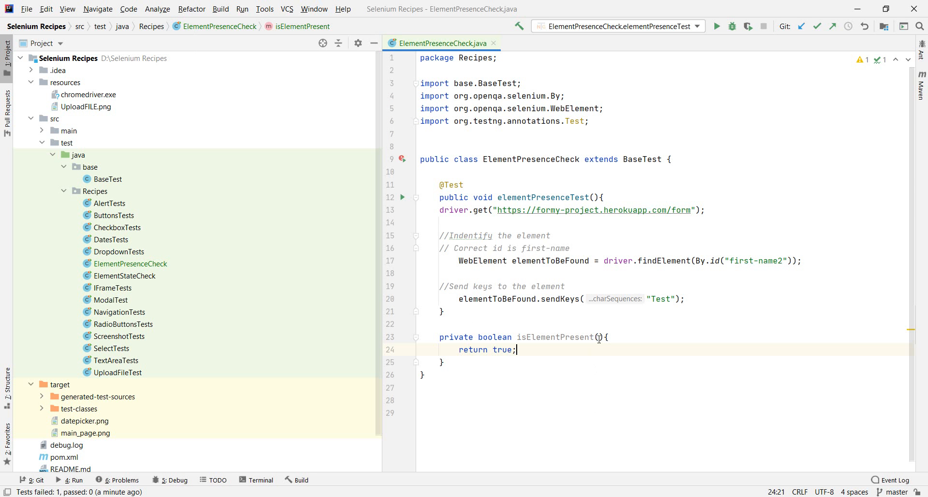
# - Add a By by parameter, call driver.findElement(by), and return true
pyautogui.write('By by')
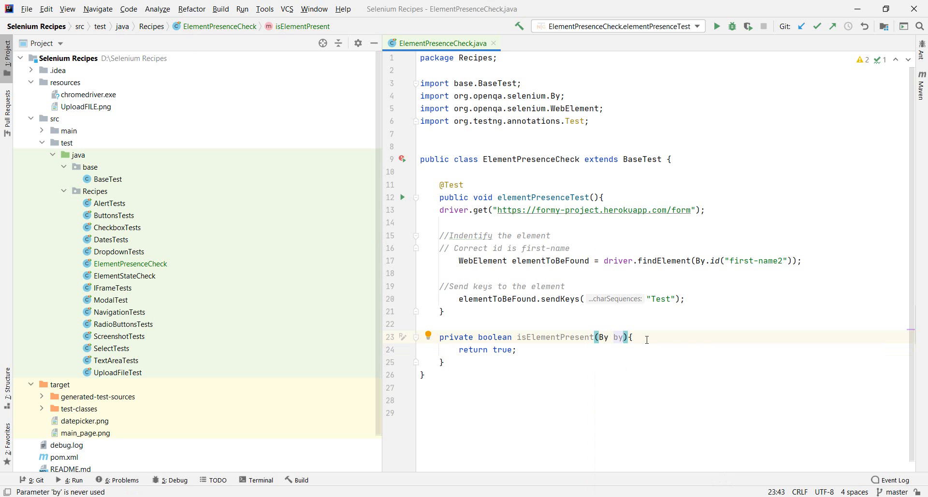
pyautogui.press('enter')
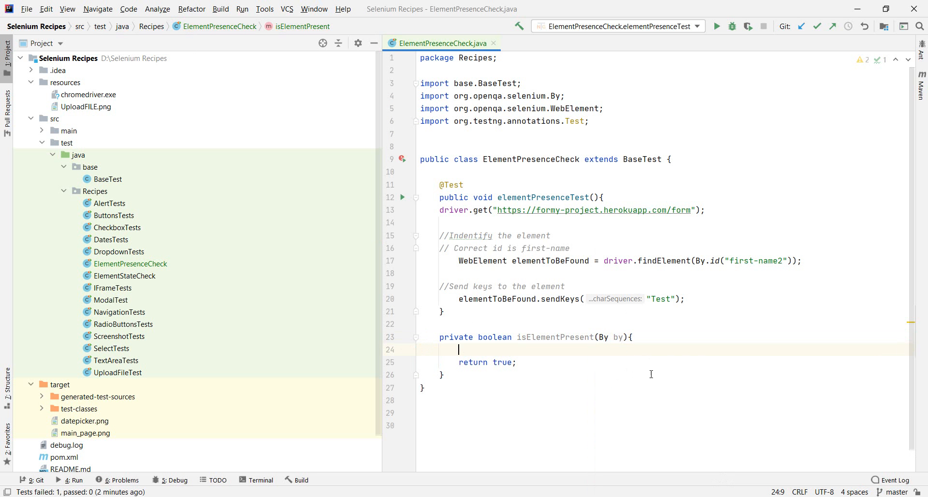
pyautogui.moveTo(597, 419)
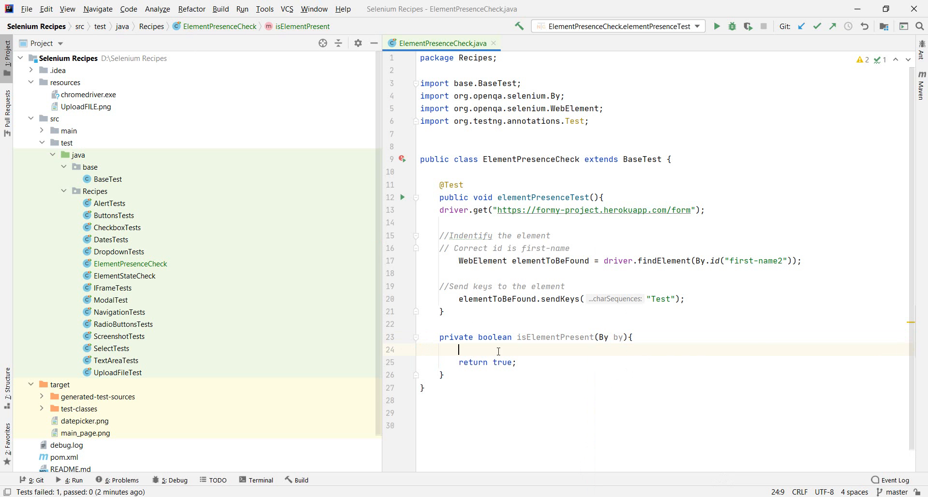
pyautogui.write('driver.findElement(')
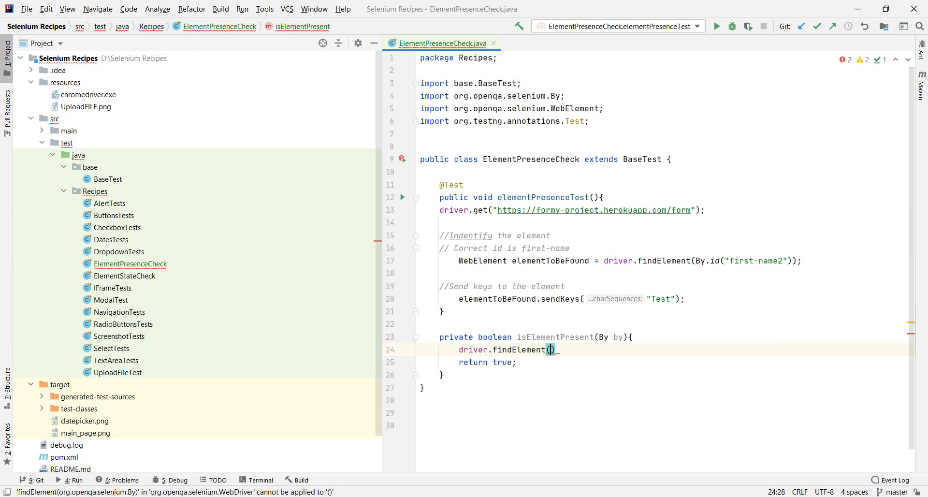
pyautogui.write('By.')
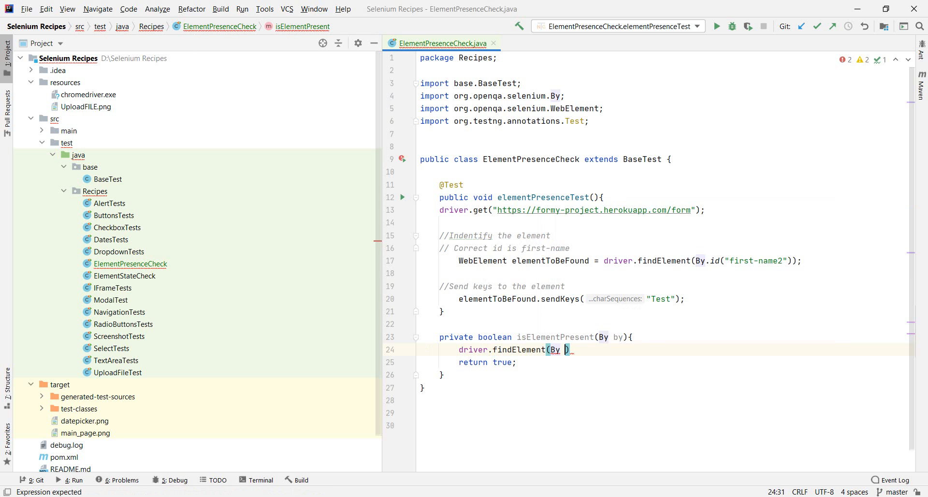
pyautogui.write('by')
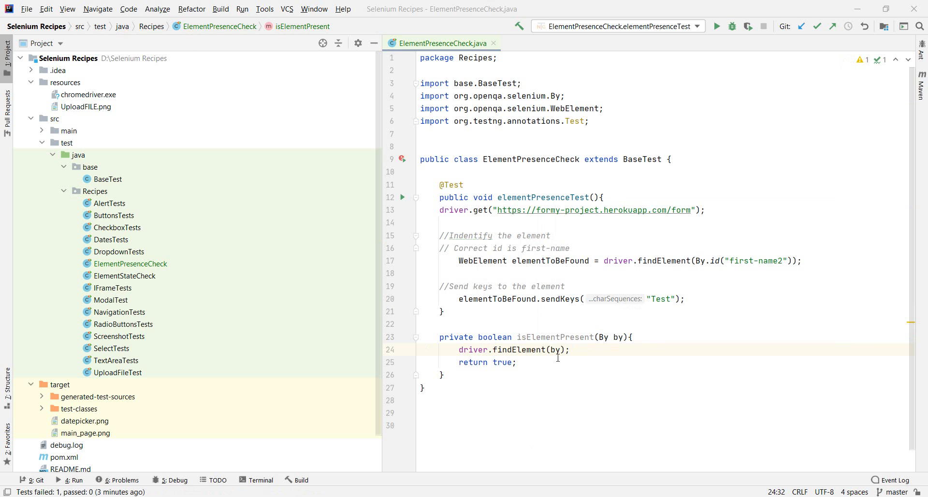
pyautogui.moveTo(802, 254)
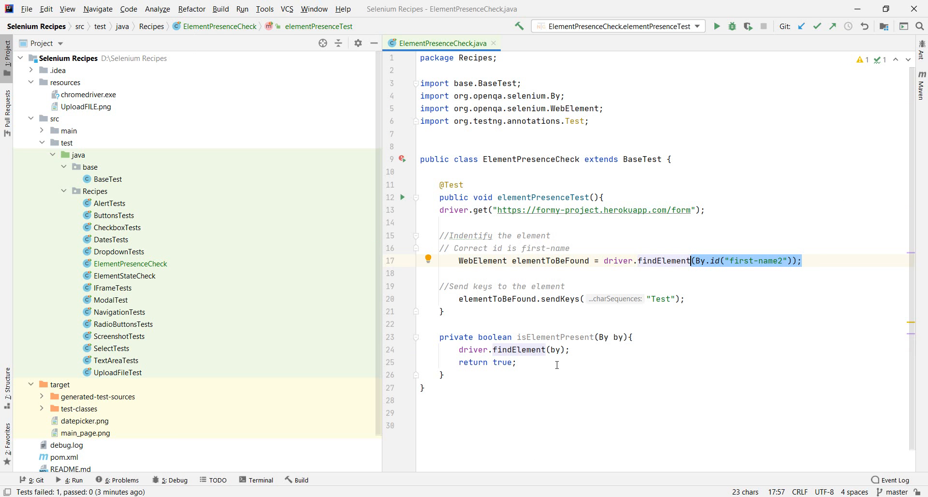
pyautogui.click(473, 349)
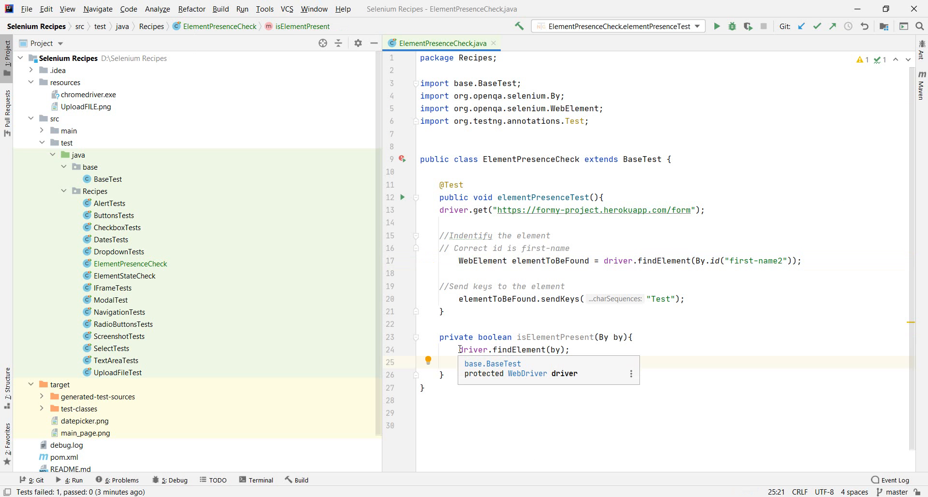
pyautogui.write('return true;')
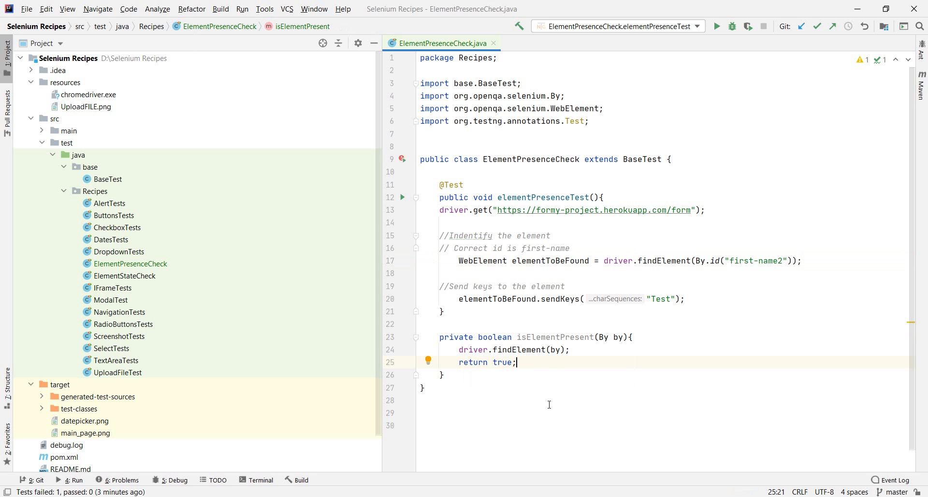
pyautogui.moveTo(519, 363)
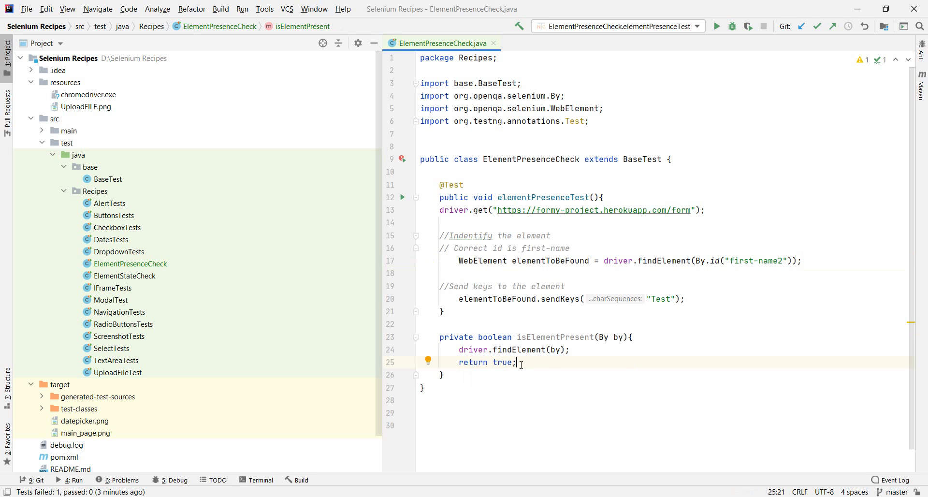
pyautogui.moveTo(514, 409)
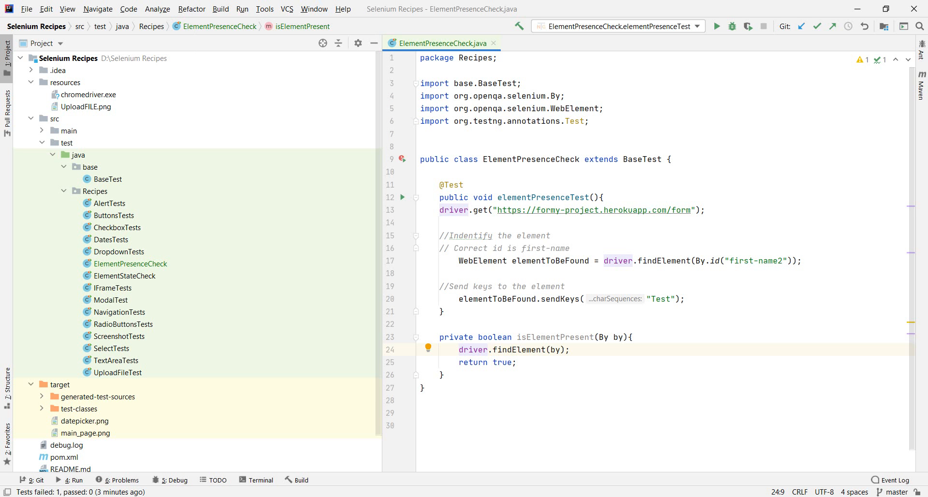
# - Wrap findElement in a try block returning true and show fixes for the missing catch clause
pyautogui.write('try {')
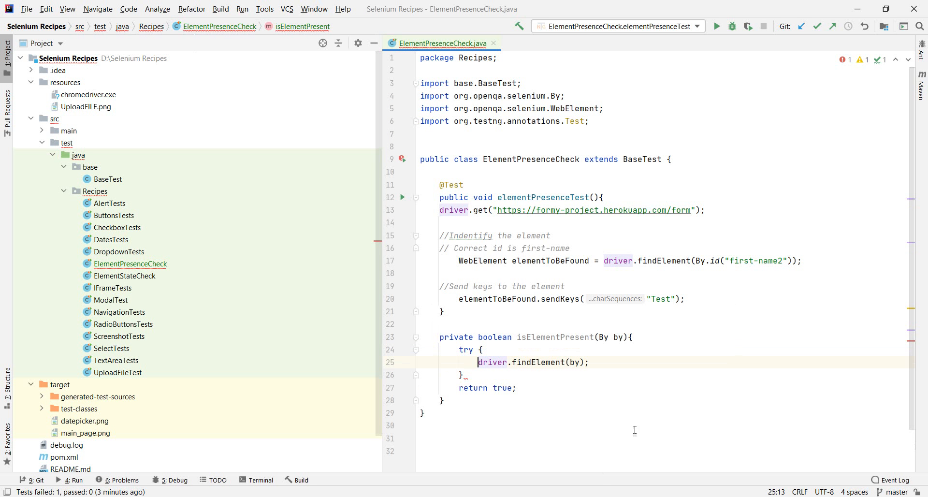
pyautogui.moveTo(594, 446)
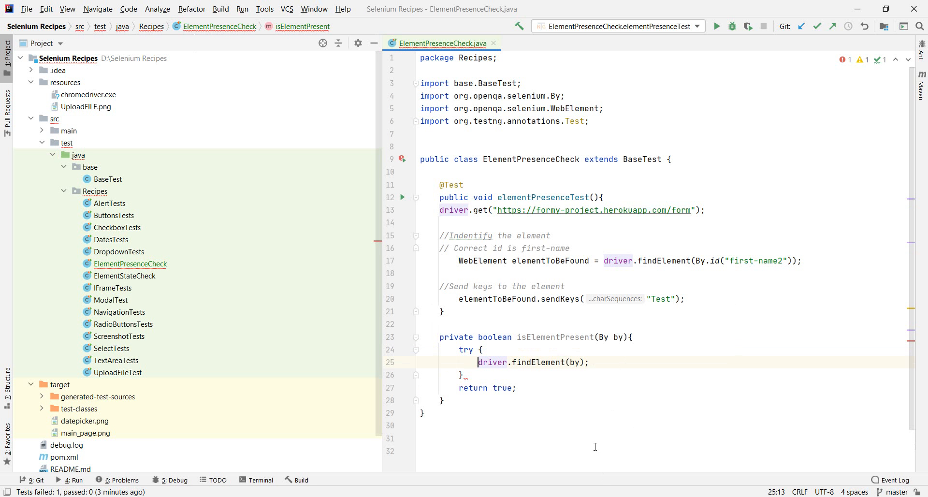
pyautogui.moveTo(613, 420)
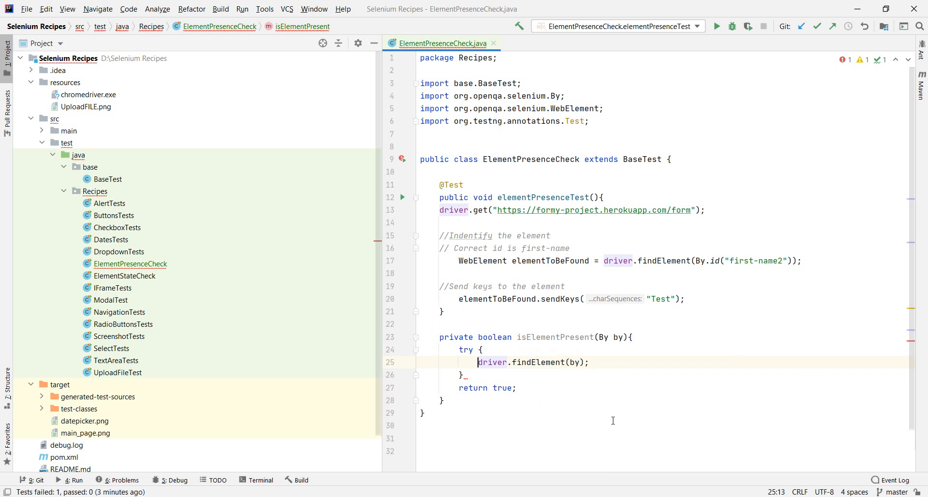
pyautogui.click(589, 361)
pyautogui.write('return')
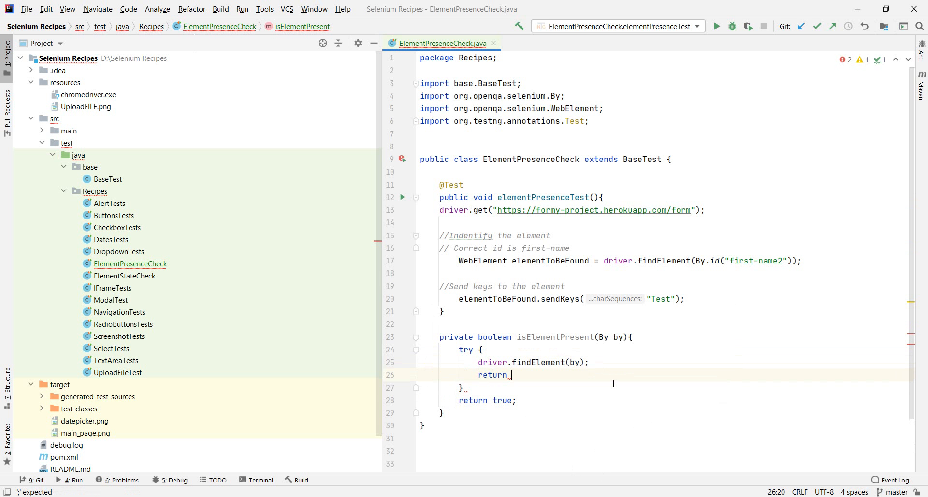
pyautogui.write('true;')
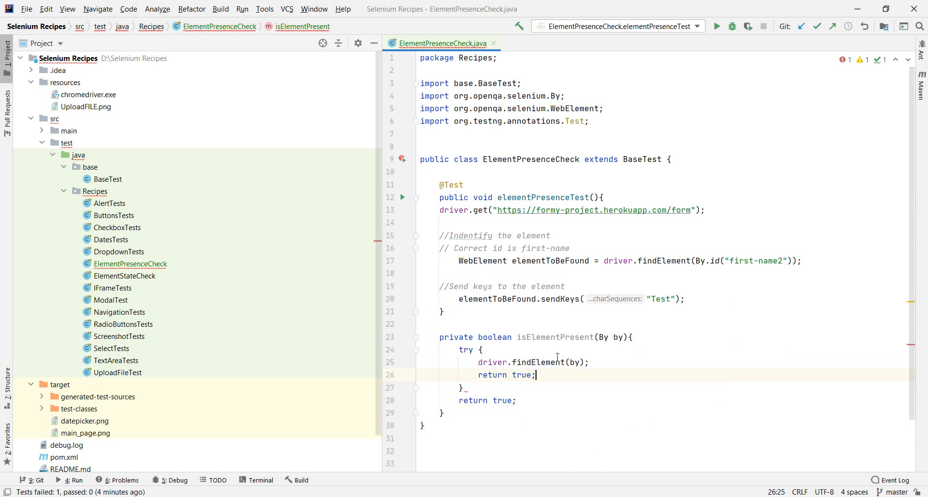
pyautogui.click(460, 388)
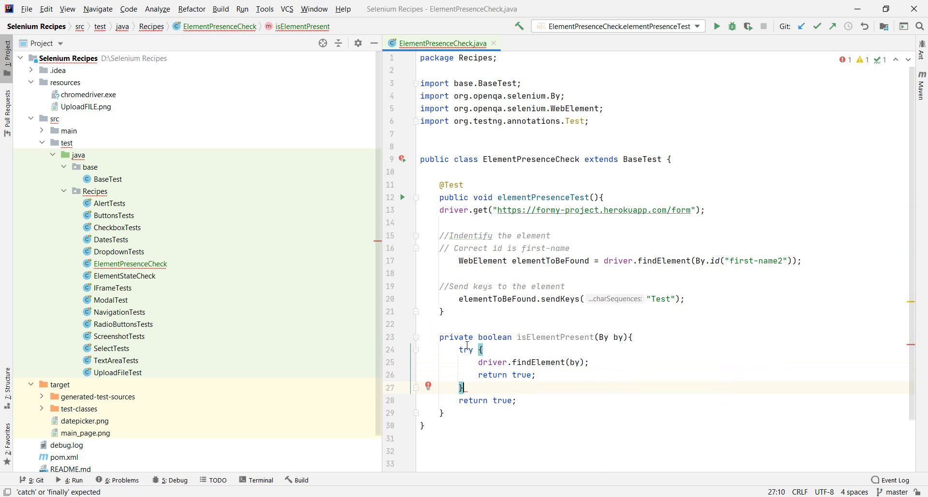
pyautogui.click(429, 385)
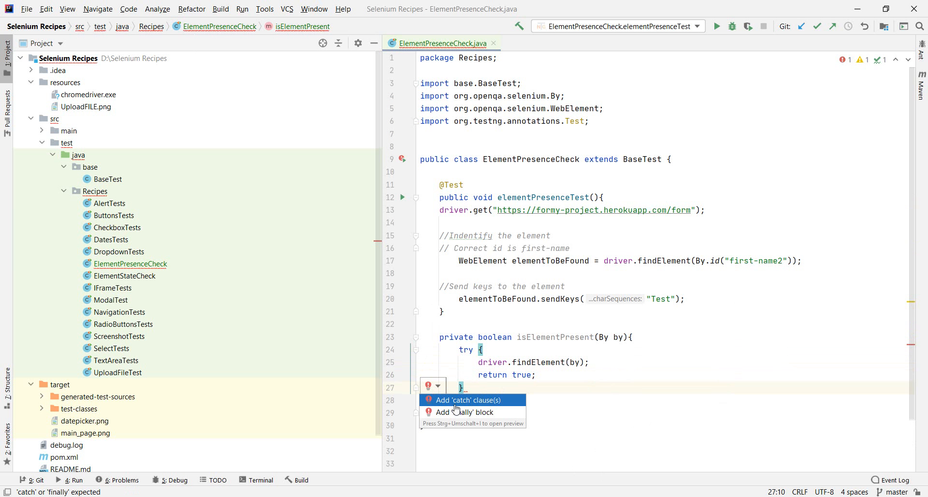
pyautogui.moveTo(484, 409)
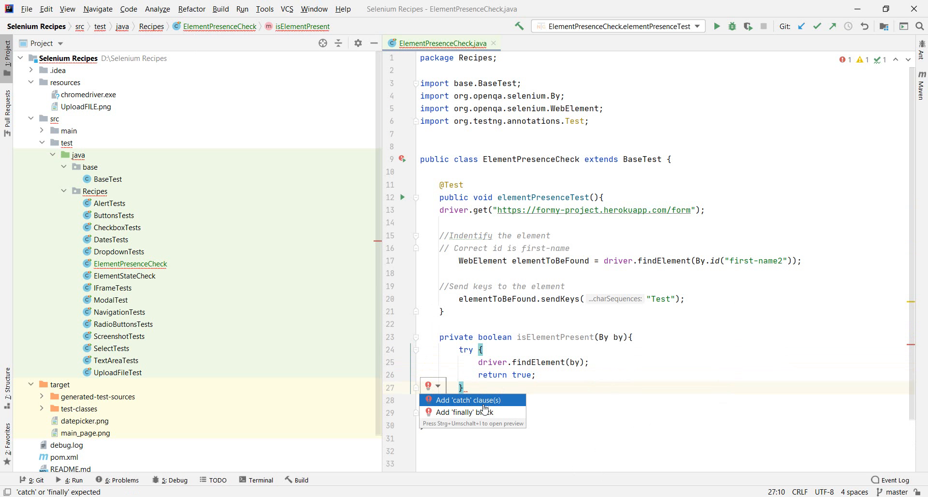
pyautogui.moveTo(477, 359)
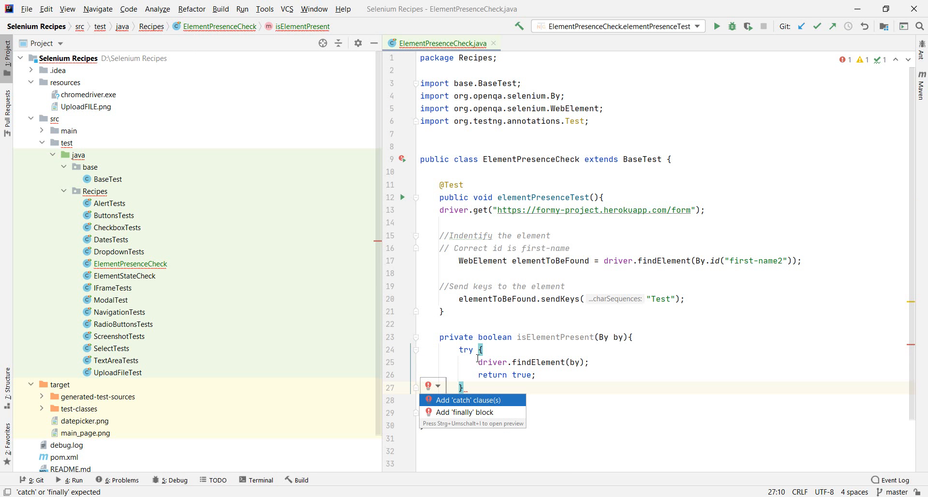
pyautogui.moveTo(474, 359)
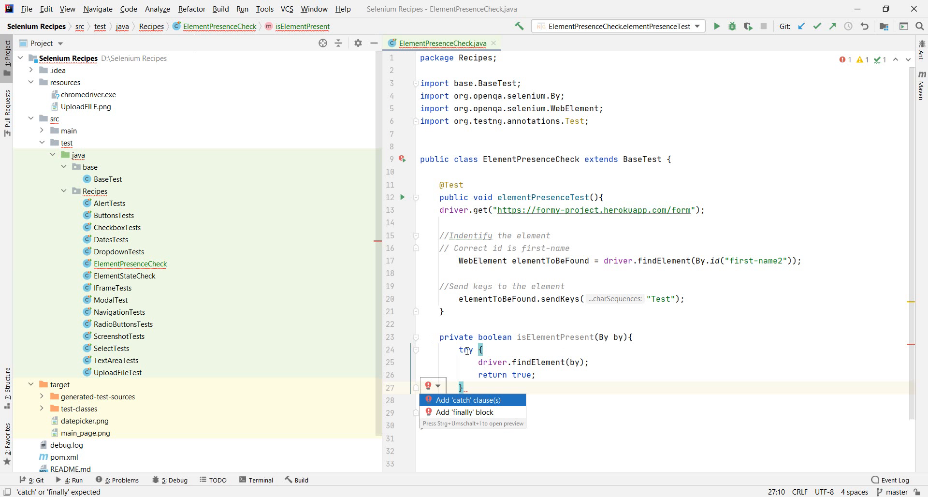
pyautogui.moveTo(538, 375)
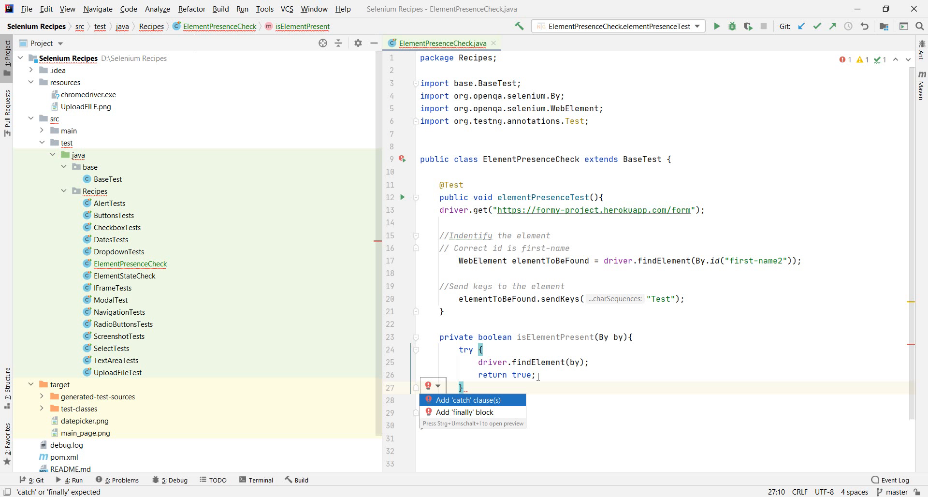
# - Add a catch clause whose body returns false instead of printing the stack trace
pyautogui.click(465, 400)
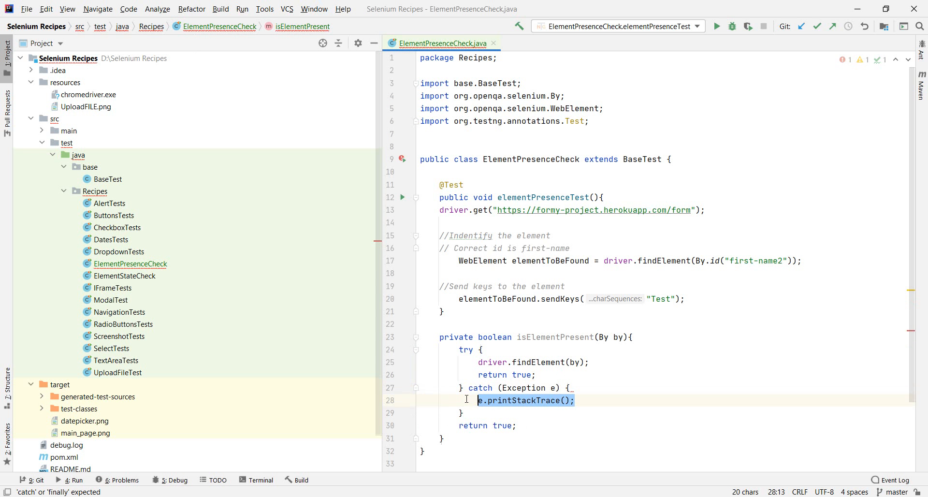
pyautogui.doubleClick(523, 388)
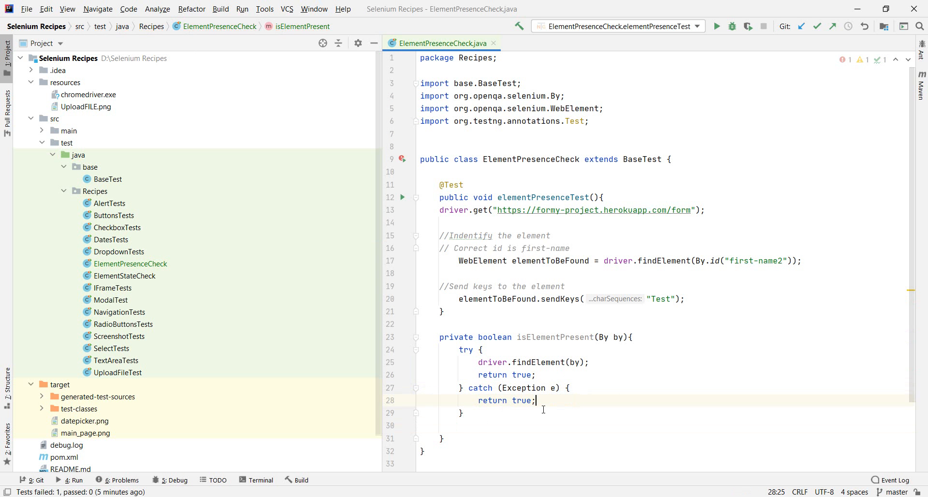
pyautogui.press('Backspace')
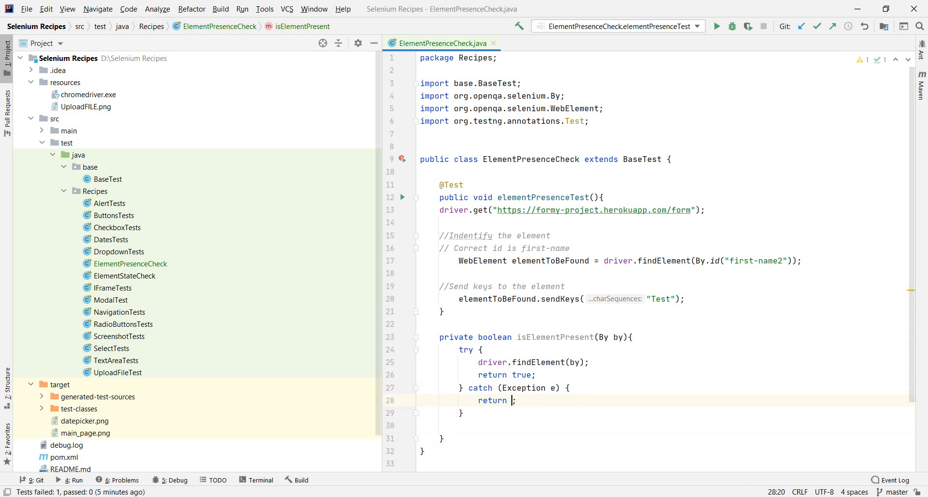
pyautogui.write('false')
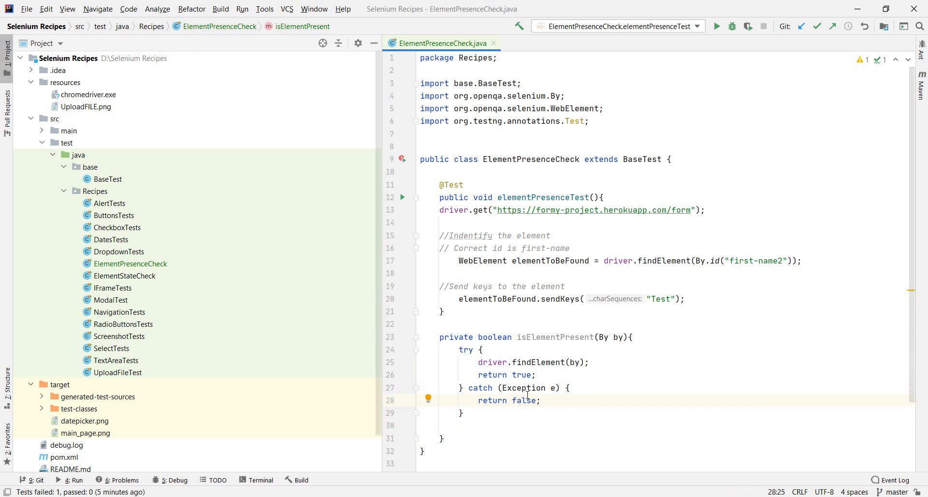
# - Catch NoSuchElementException rather than the generic exception, keeping return true in try
pyautogui.write('No')
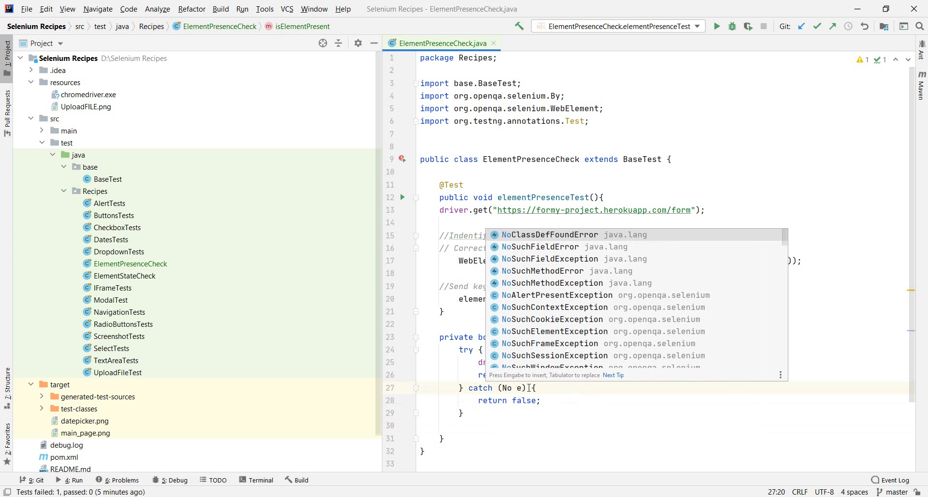
pyautogui.write('E')
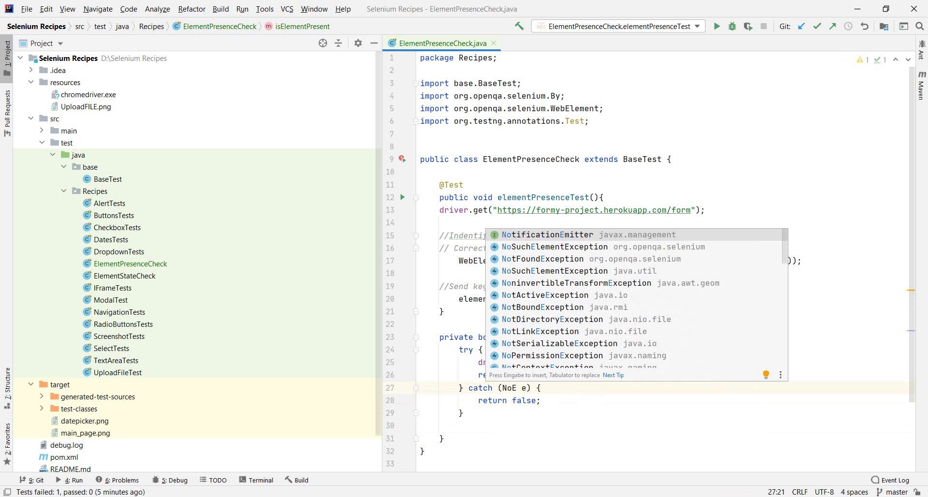
pyautogui.click(553, 246)
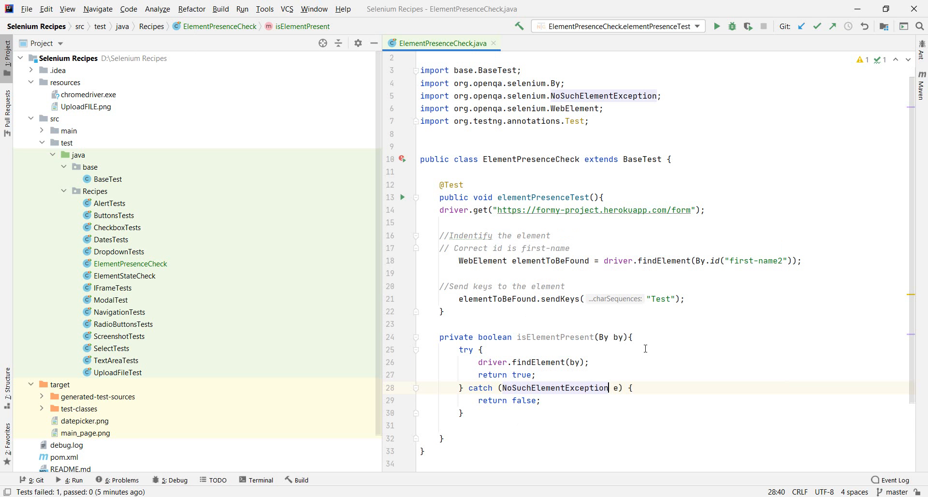
pyautogui.moveTo(661, 352)
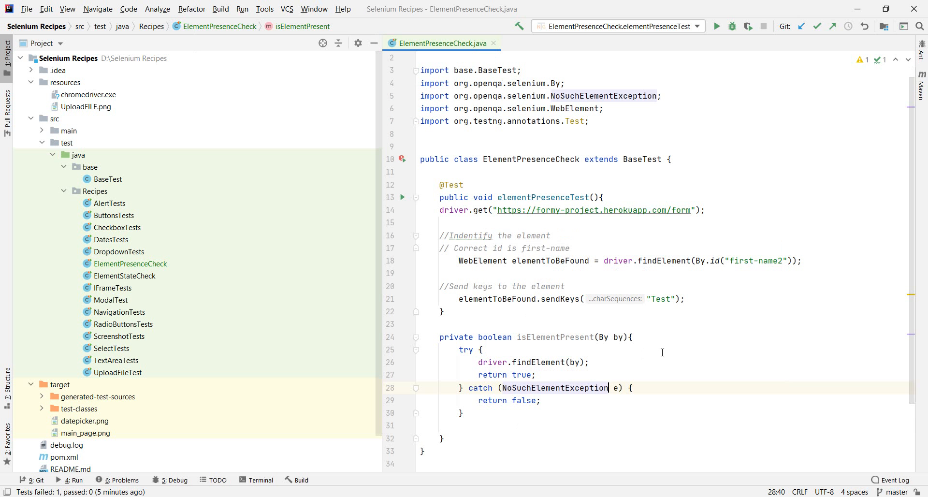
pyautogui.moveTo(535, 336)
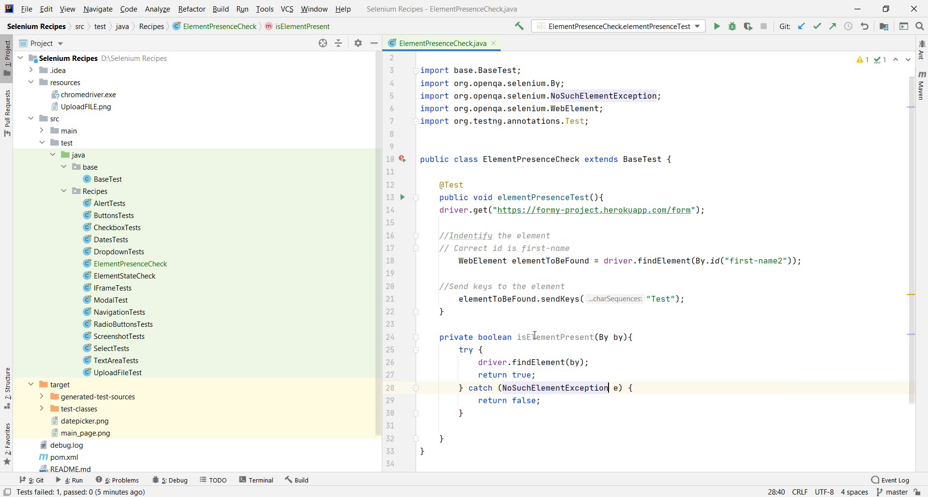
pyautogui.moveTo(668, 342)
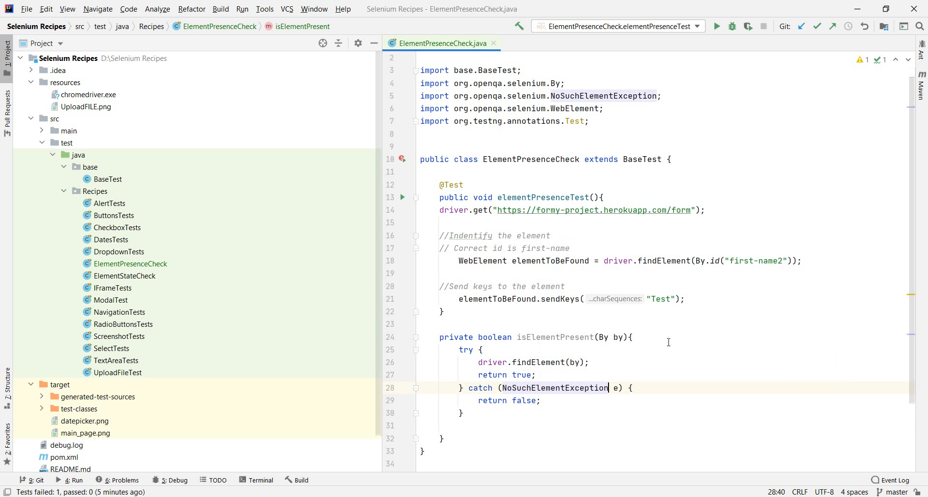
pyautogui.moveTo(519, 316)
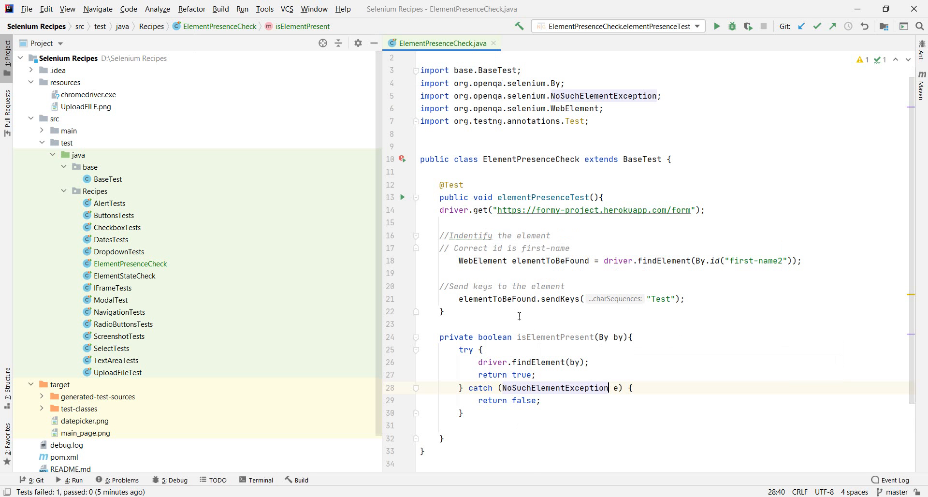
pyautogui.moveTo(582, 414)
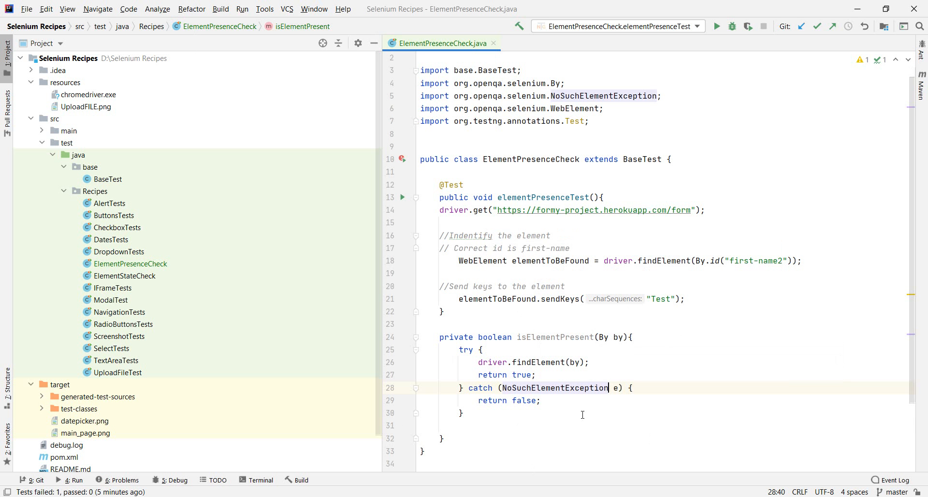
pyautogui.click(516, 374)
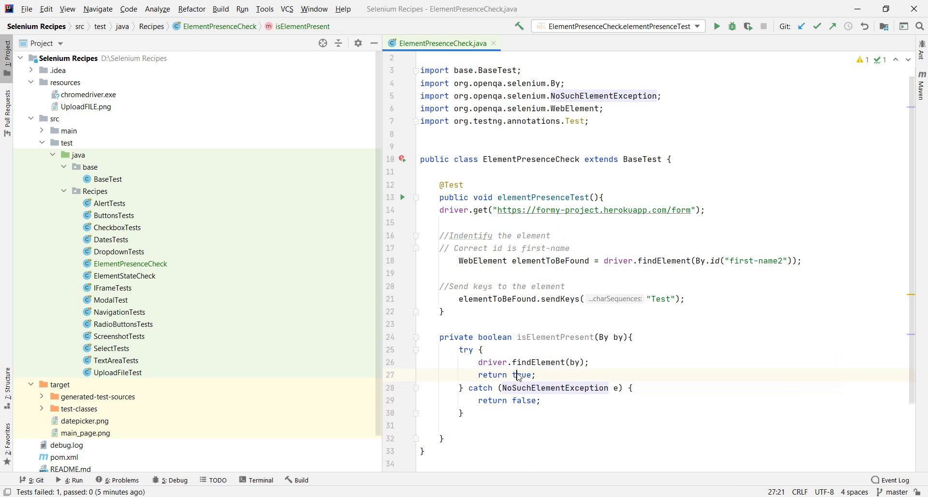
pyautogui.doubleClick(521, 374)
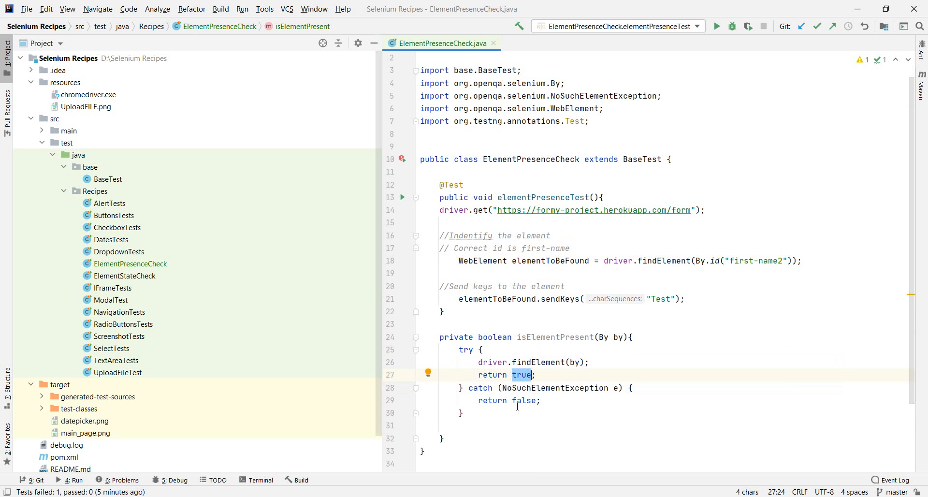
pyautogui.moveTo(587, 388)
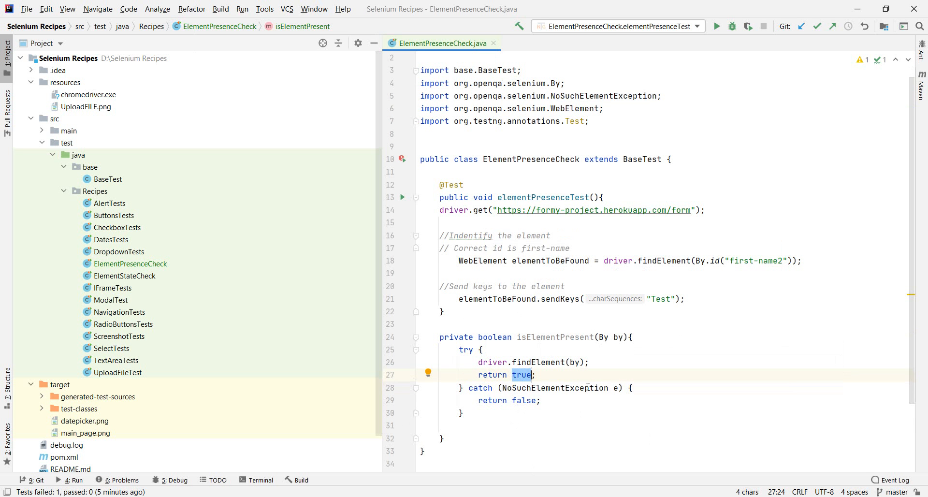
pyautogui.moveTo(516, 408)
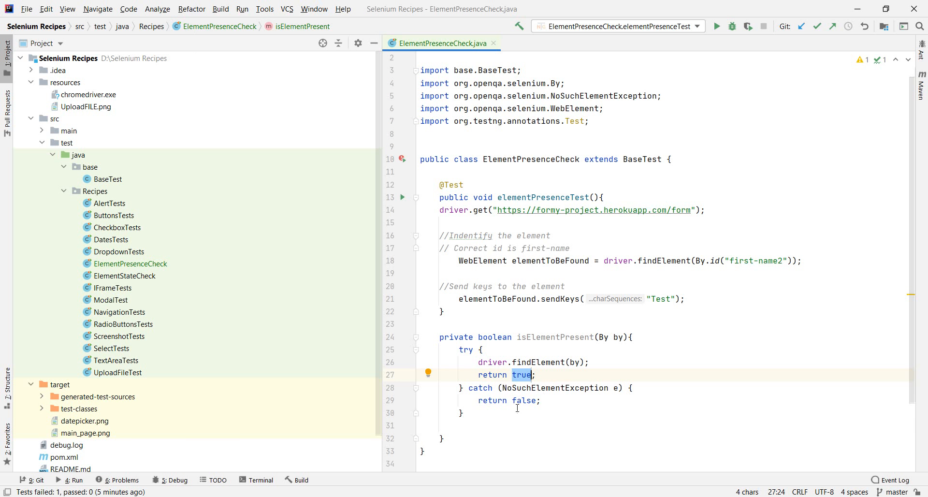
pyautogui.moveTo(510, 392)
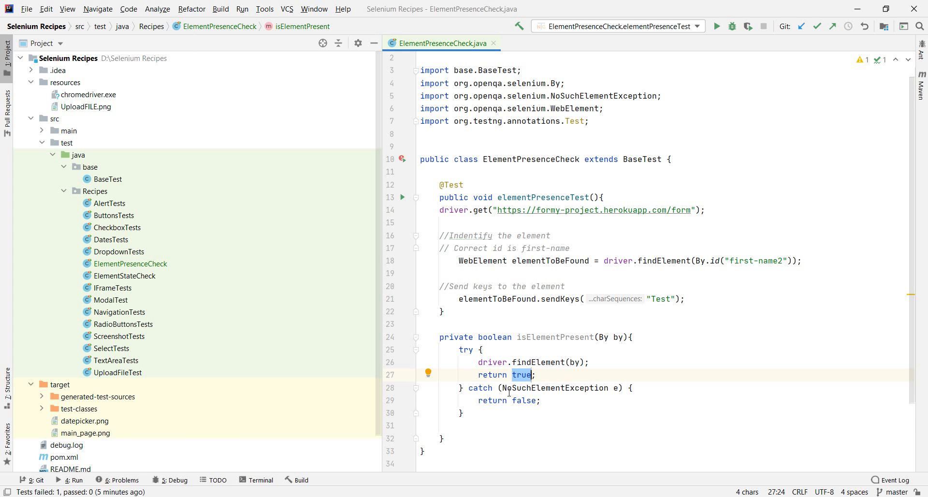
pyautogui.moveTo(545, 388)
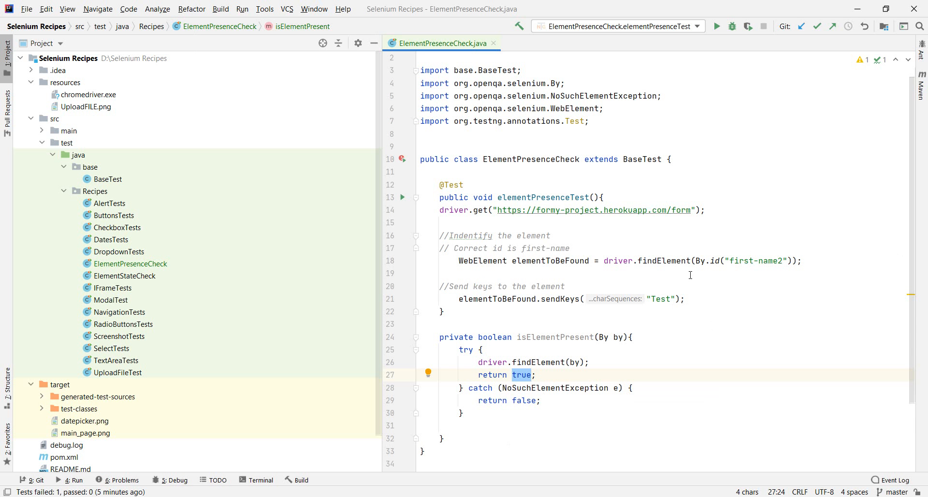
pyautogui.moveTo(674, 282)
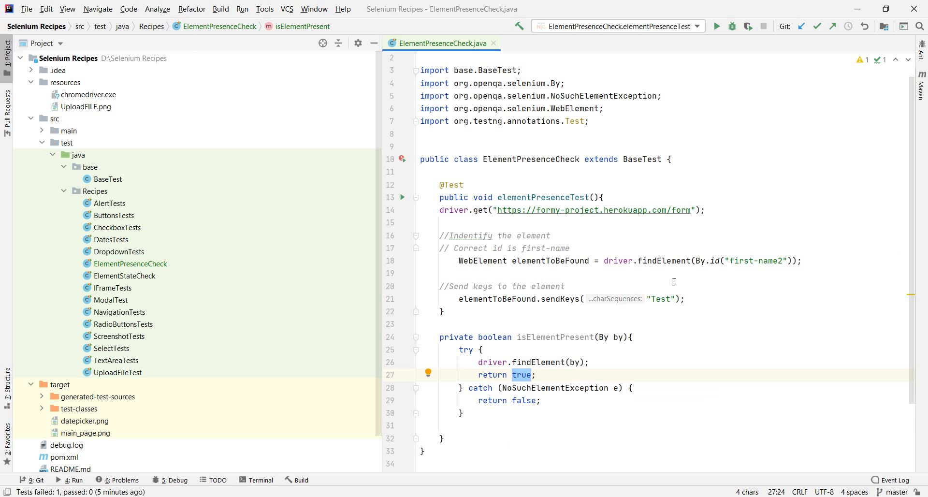
pyautogui.moveTo(615, 313)
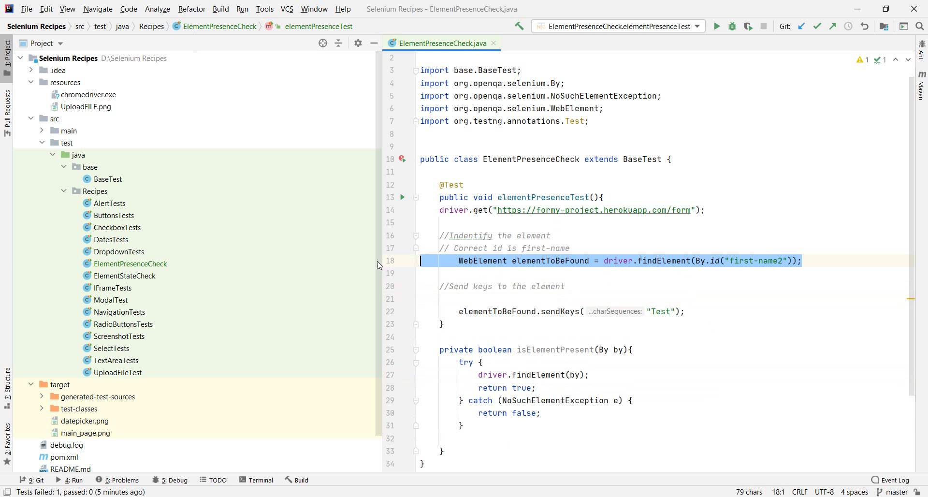
# - Start an if(isElementPresent()) statement just above the sendKeys call
pyautogui.click(523, 299)
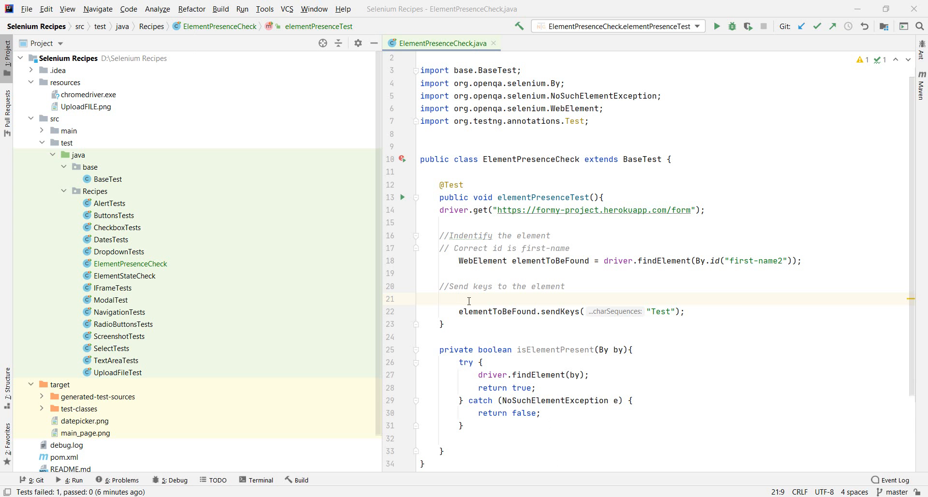
pyautogui.write('if(')
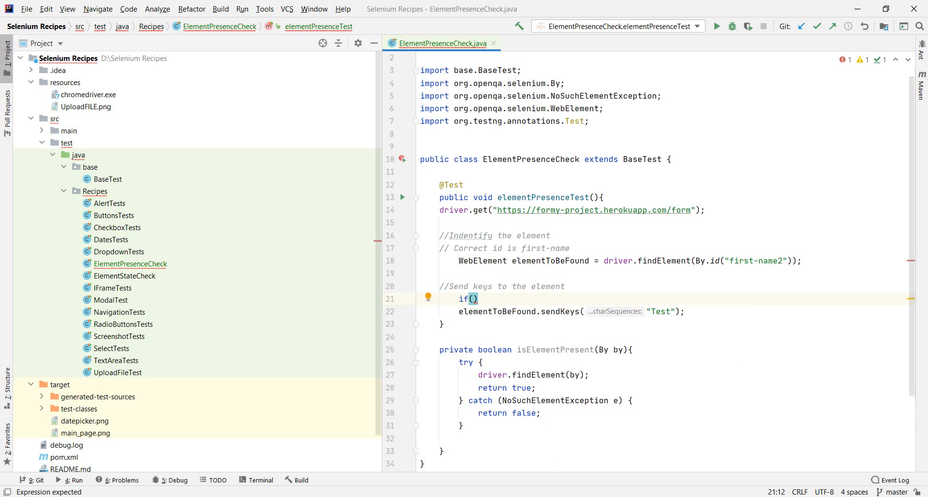
pyautogui.doubleClick(554, 349)
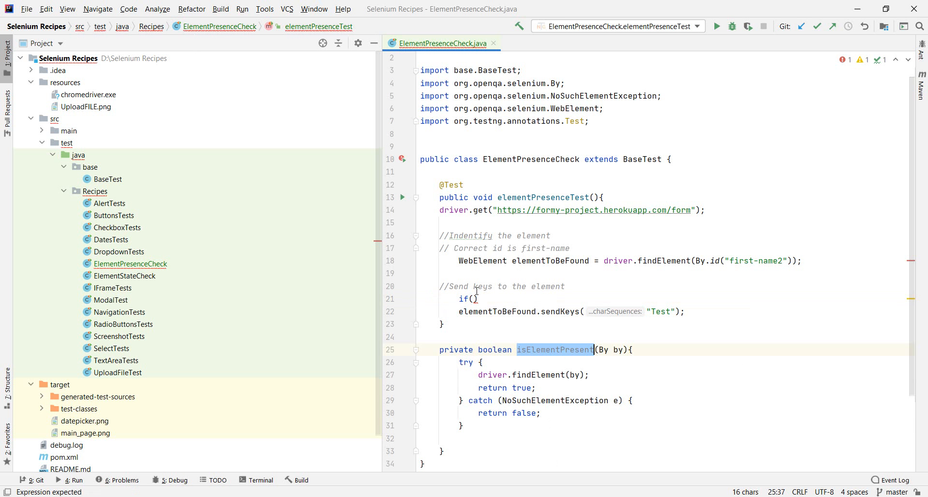
pyautogui.write('isElementPresent')
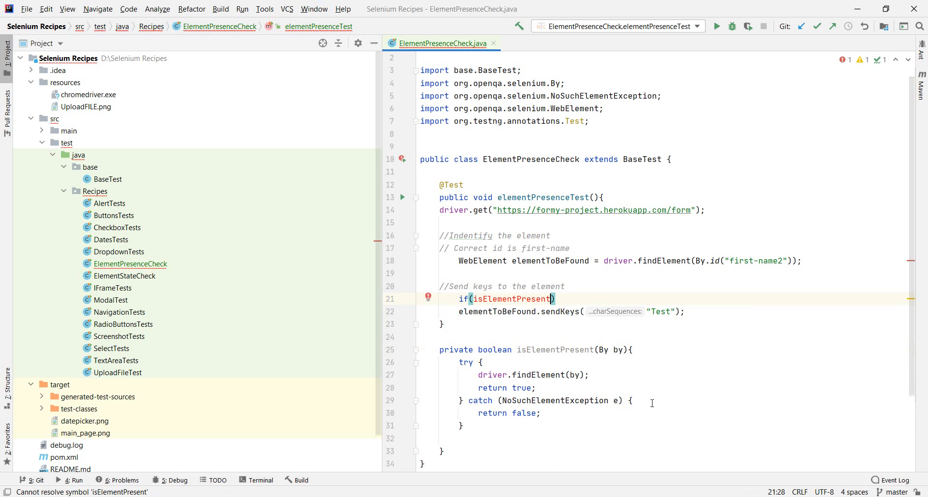
pyautogui.write('()')
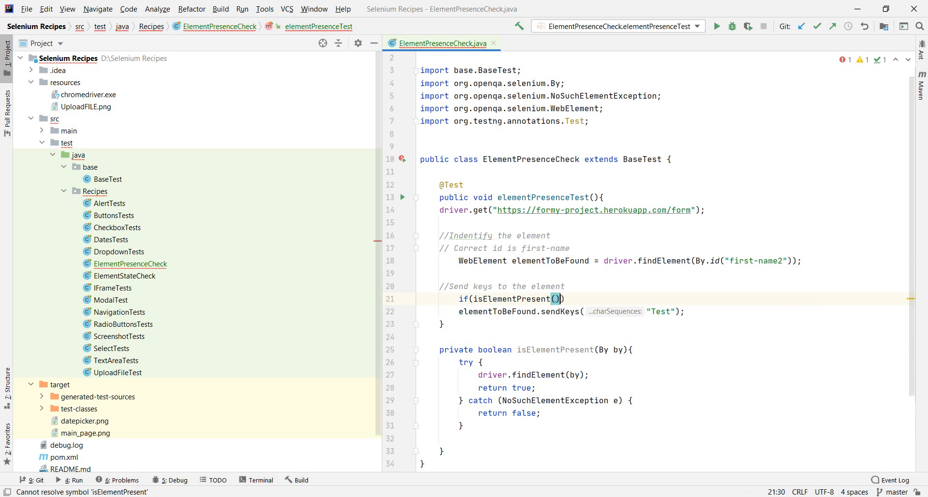
# - Pass By.id("first-name2") as the isElementPresent argument
pyautogui.click(557, 298)
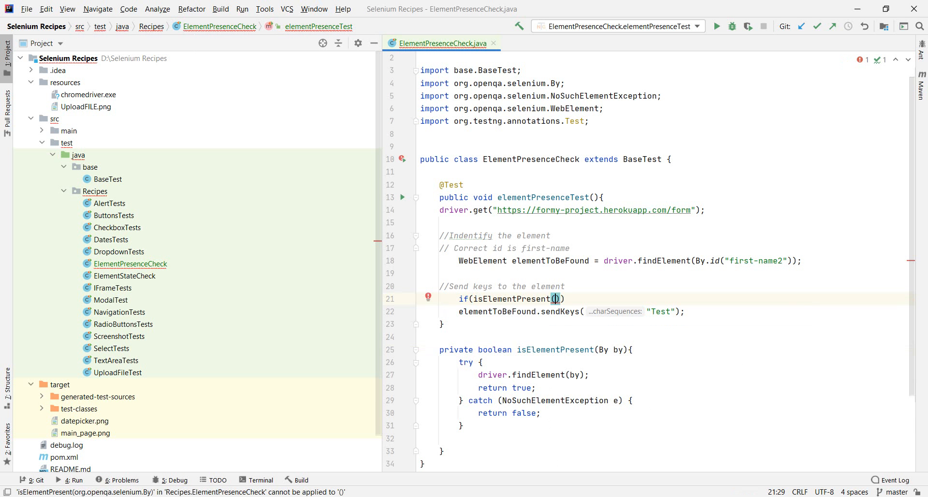
pyautogui.write('by')
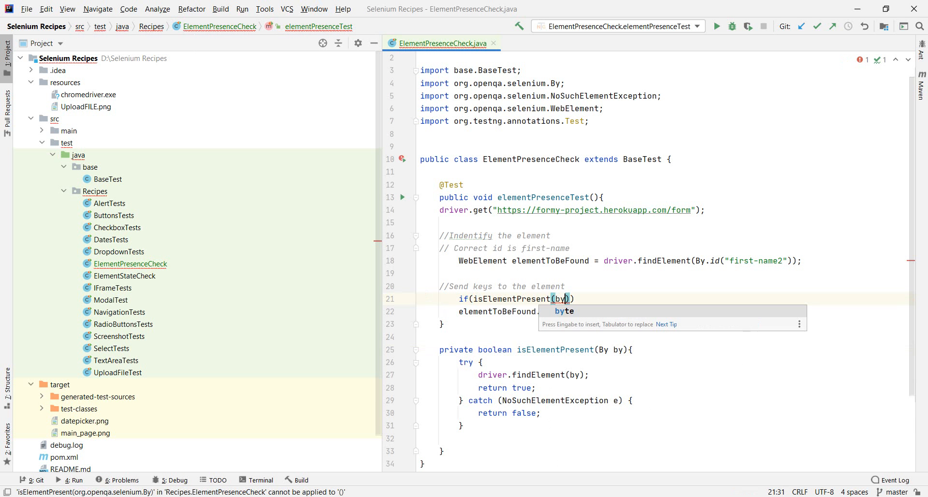
pyautogui.write('By.')
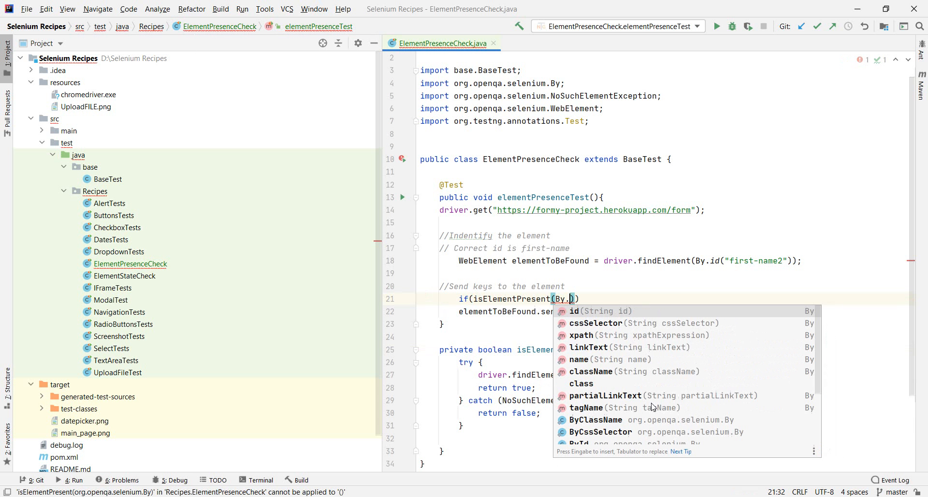
pyautogui.click(574, 311)
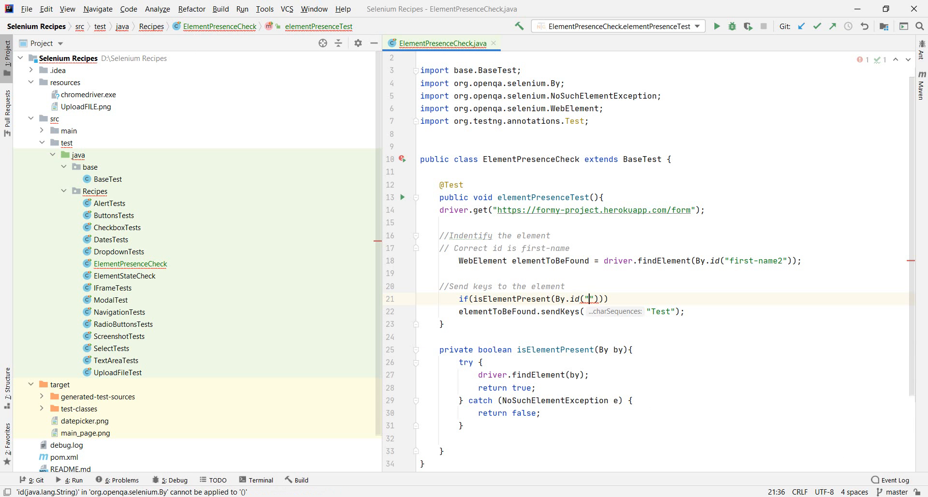
pyautogui.write('first-')
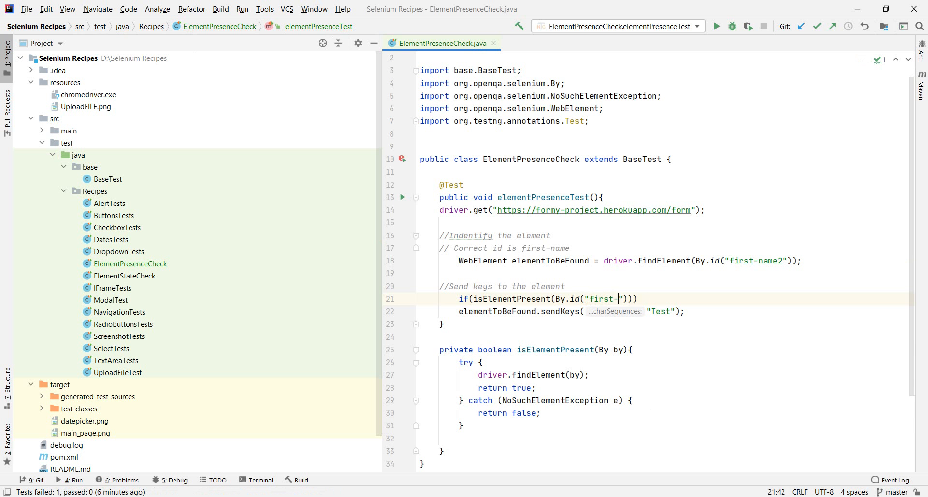
pyautogui.write('name2')
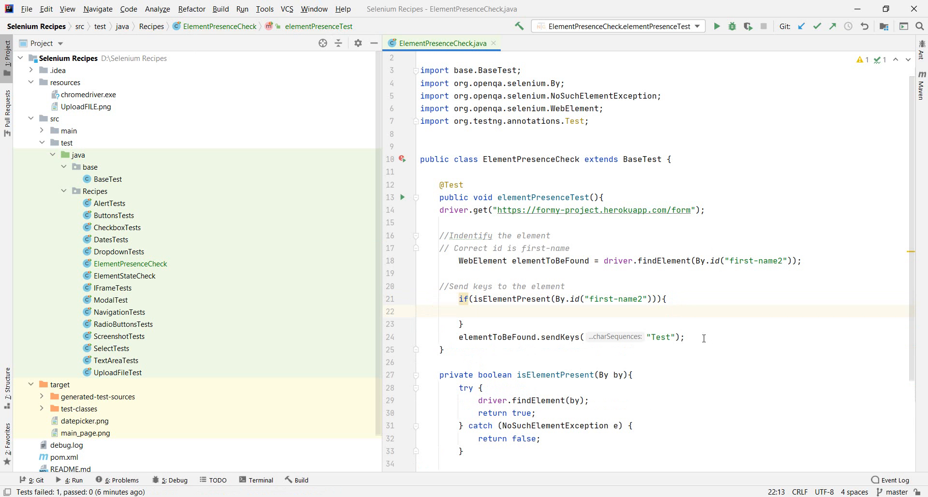
pyautogui.moveTo(659, 343)
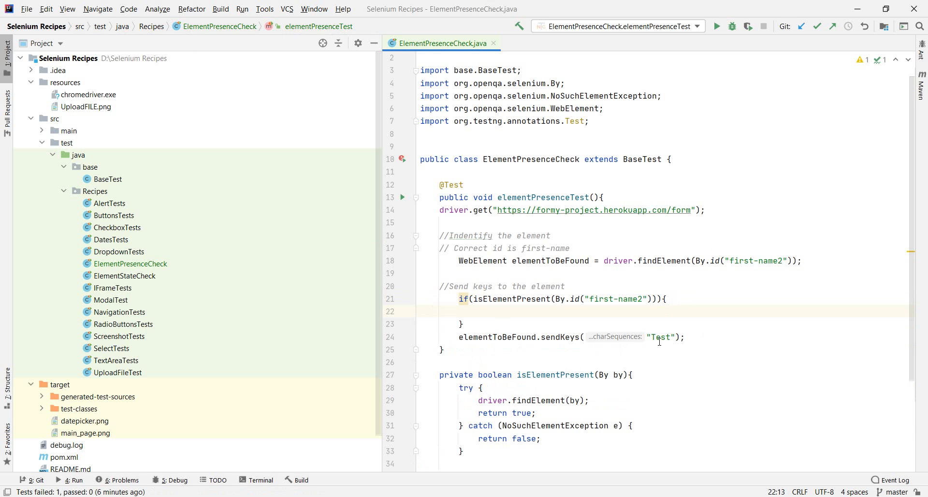
pyautogui.moveTo(476, 299)
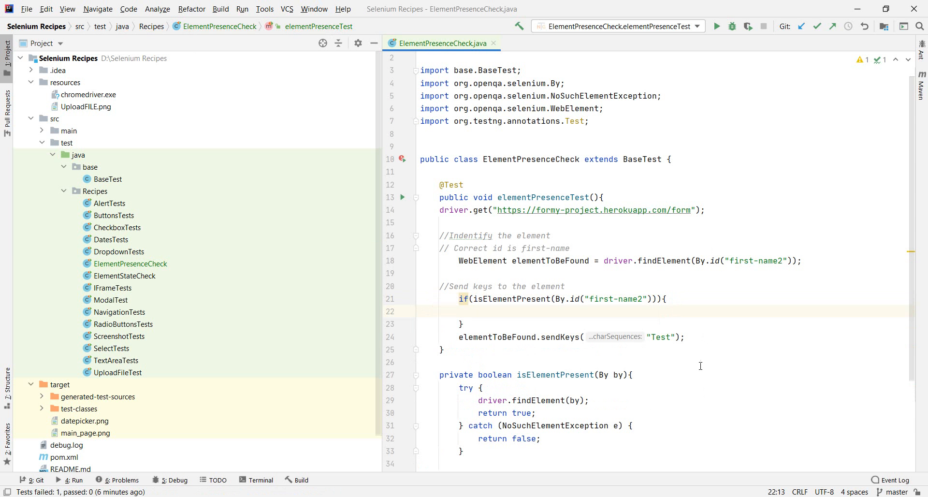
pyautogui.moveTo(542, 445)
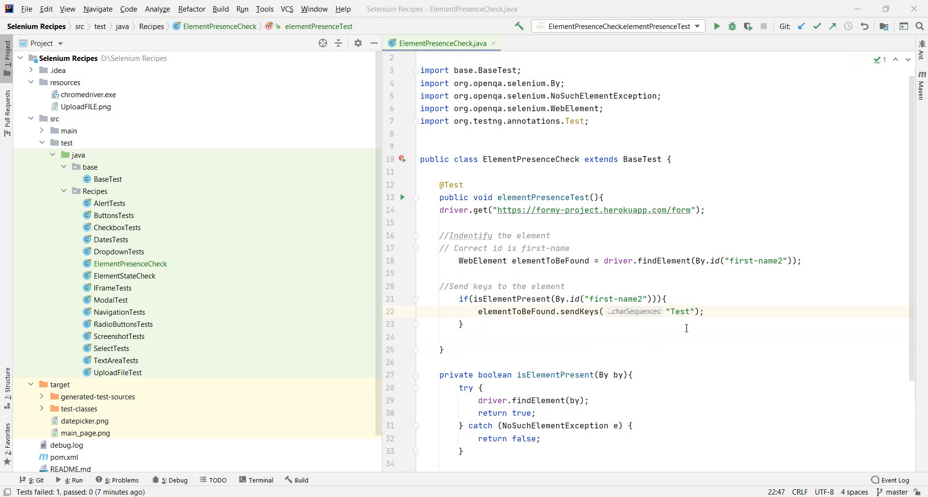
# - Move the findElement line inside the if block and bring up the Run actions
pyautogui.tripleClick(591, 260)
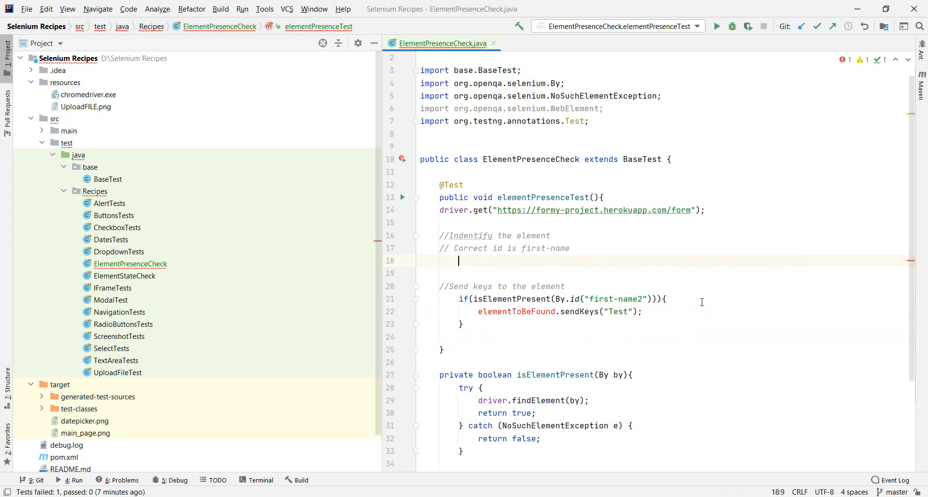
pyautogui.write('WebElement elementToBeFound = driver.findElement(By.id("first-name2"));')
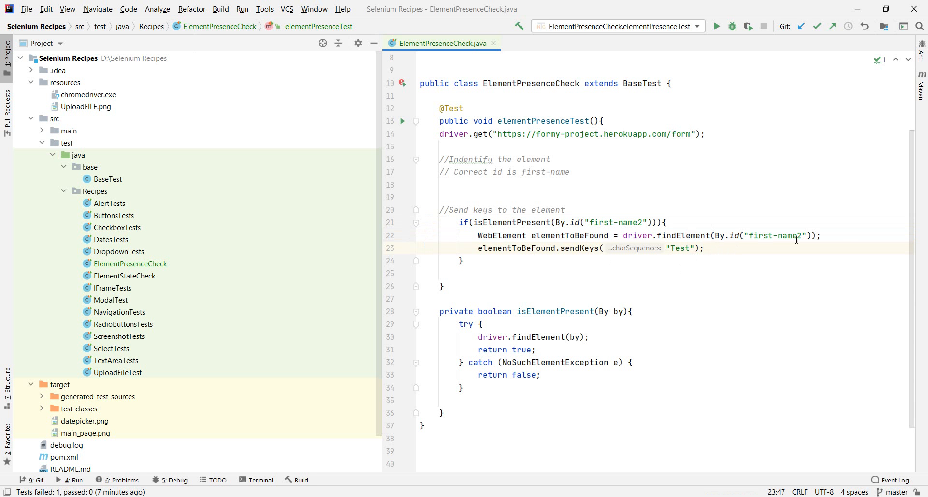
pyautogui.click(494, 185)
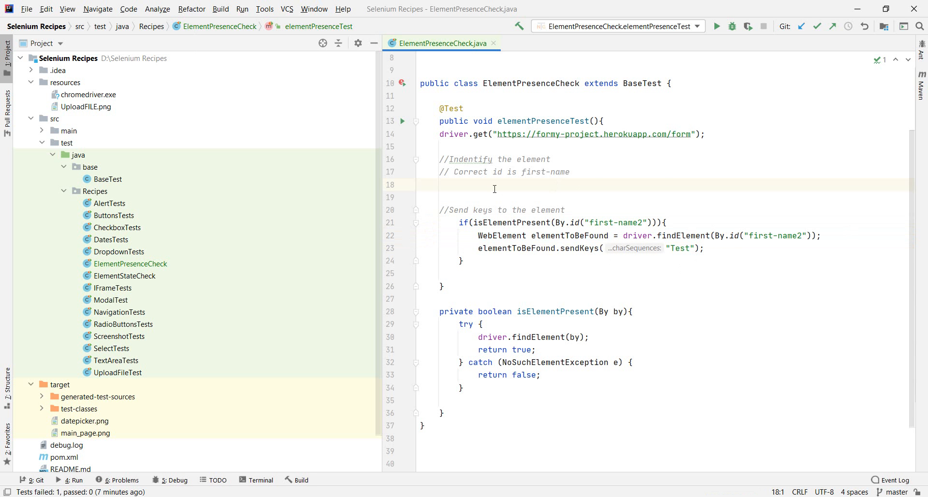
pyautogui.moveTo(564, 229)
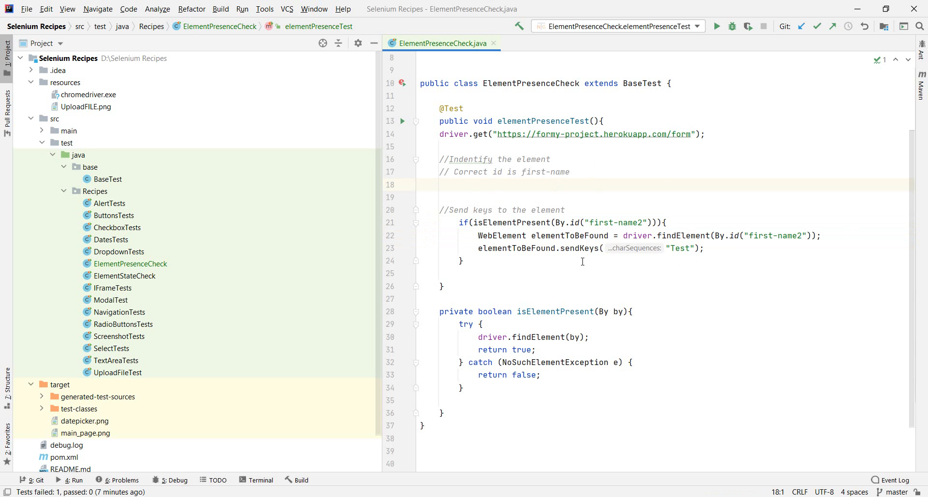
pyautogui.moveTo(474, 237)
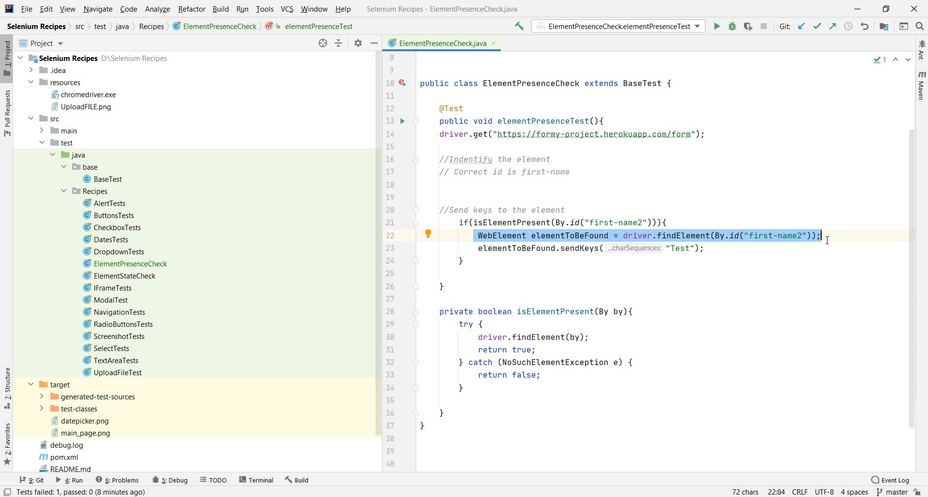
pyautogui.moveTo(675, 312)
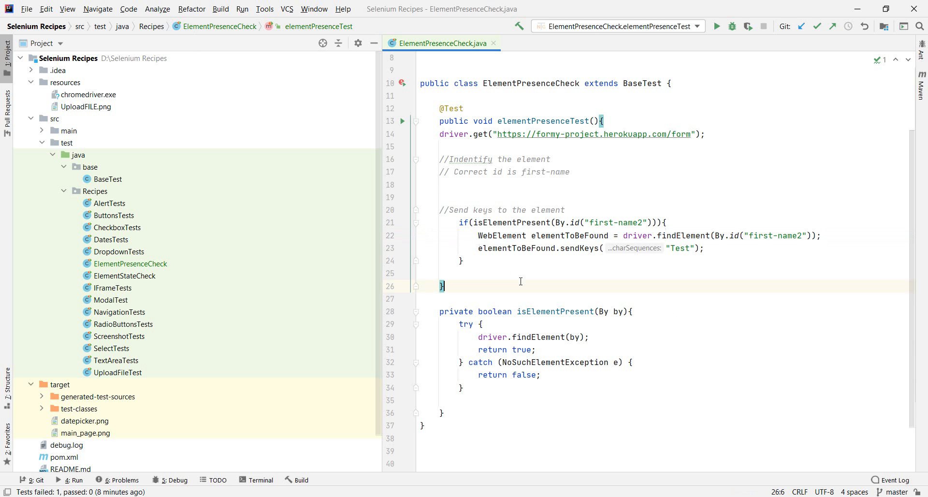
pyautogui.moveTo(607, 248)
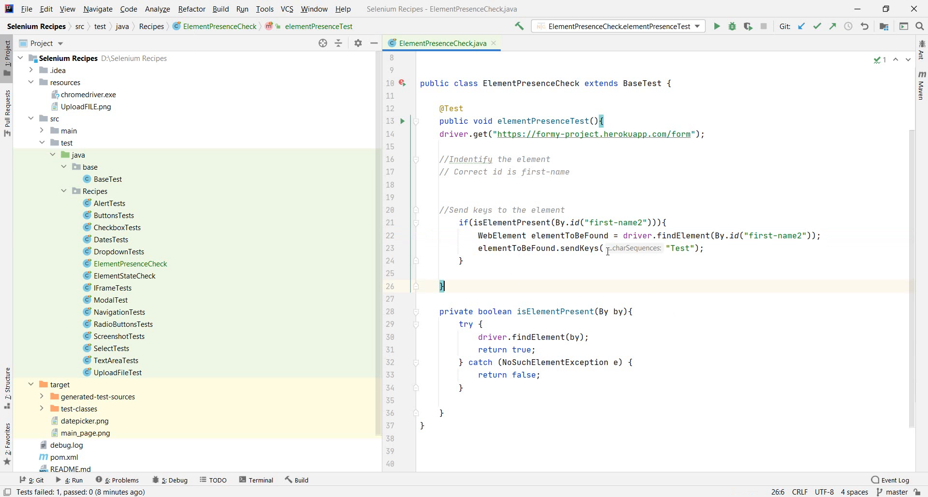
pyautogui.moveTo(588, 298)
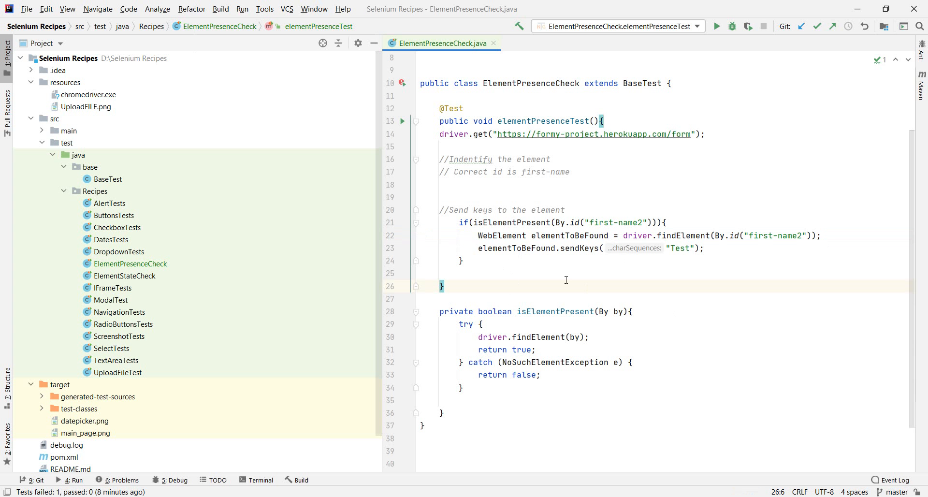
pyautogui.moveTo(659, 200)
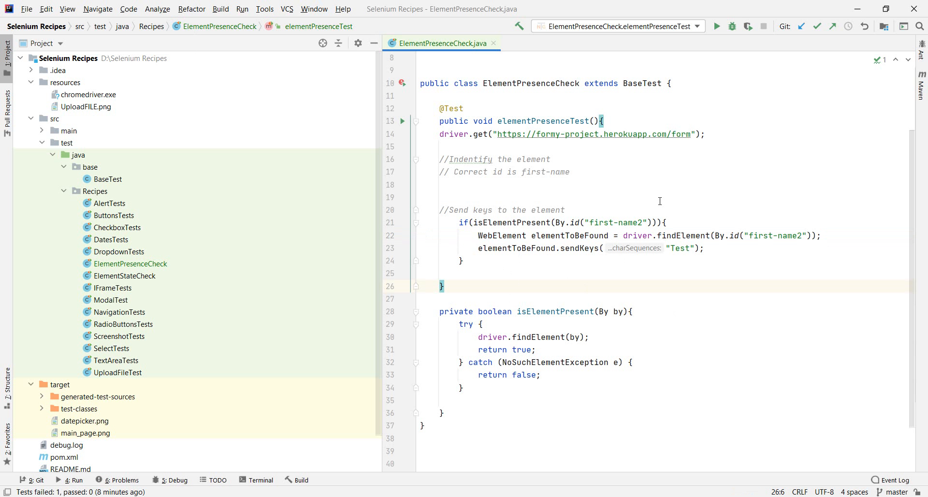
pyautogui.click(422, 197)
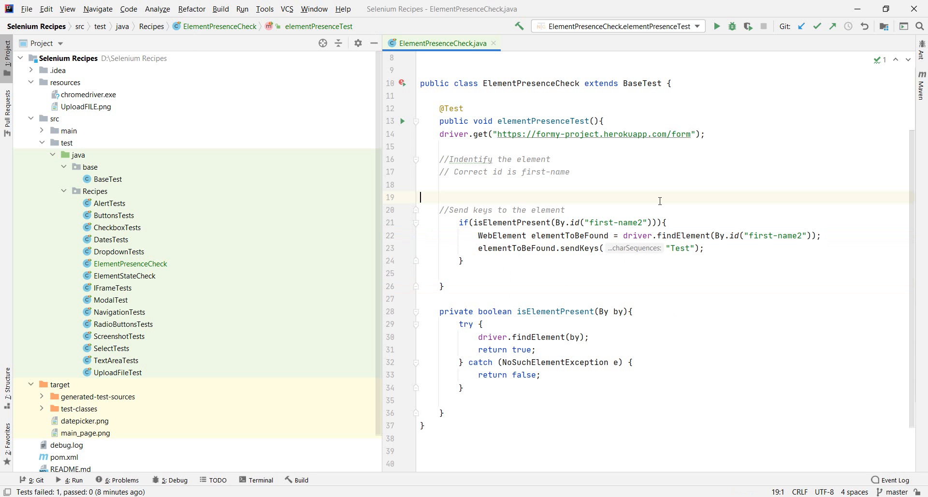
pyautogui.rightClick(658, 201)
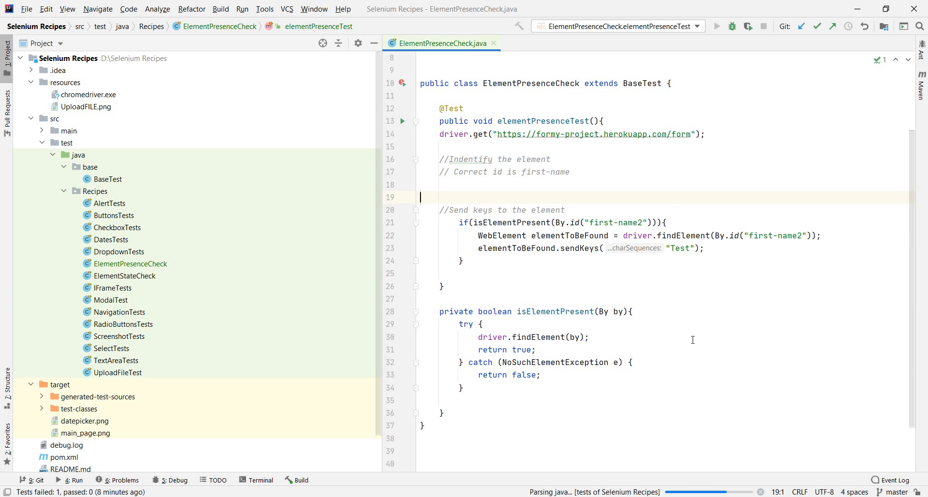
# - Run elementPresenceTest, passing 1 of 1, and move after the if block's closing brace
pyautogui.click(716, 26)
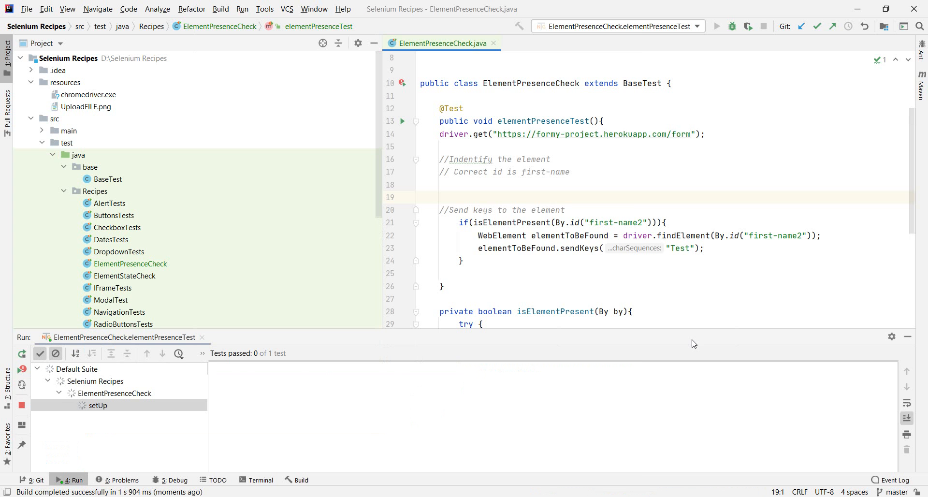
pyautogui.click(716, 26)
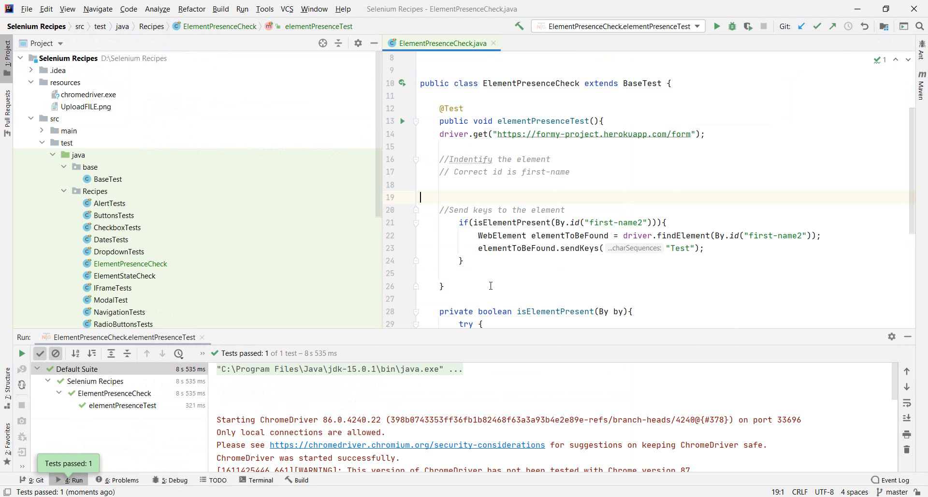
pyautogui.click(462, 260)
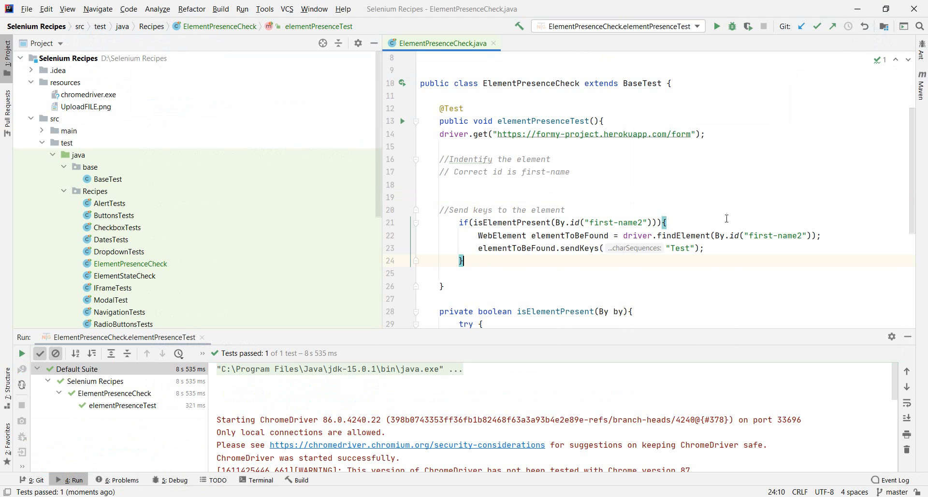
pyautogui.moveTo(709, 263)
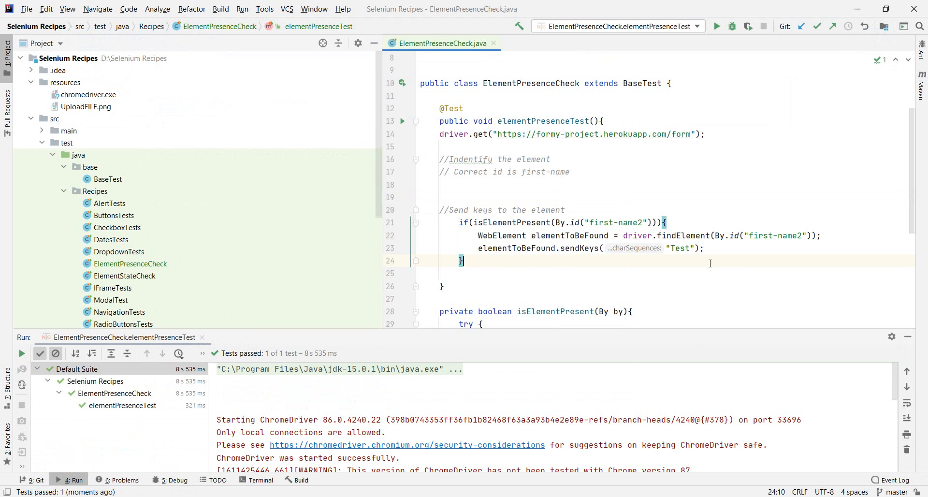
pyautogui.moveTo(524, 267)
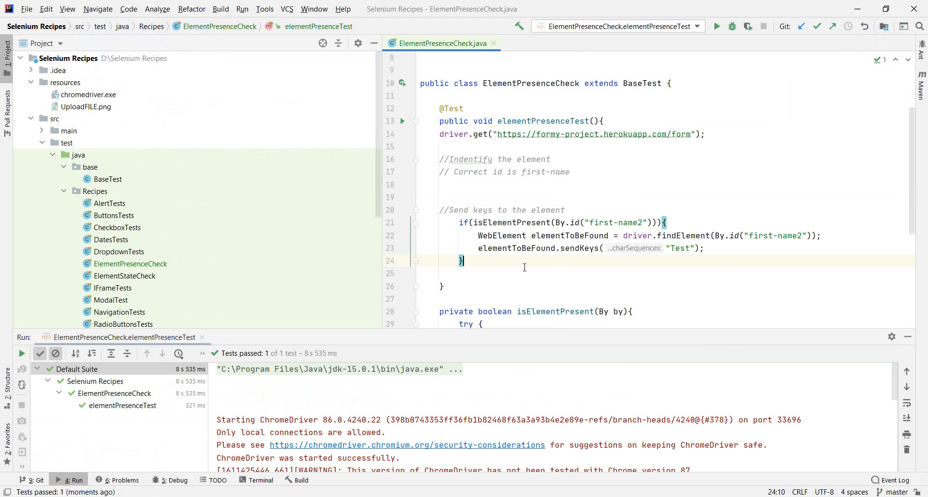
# - Add else { System.out.println("The element is not there so we do not send any text"); } and rerun
pyautogui.write('else')
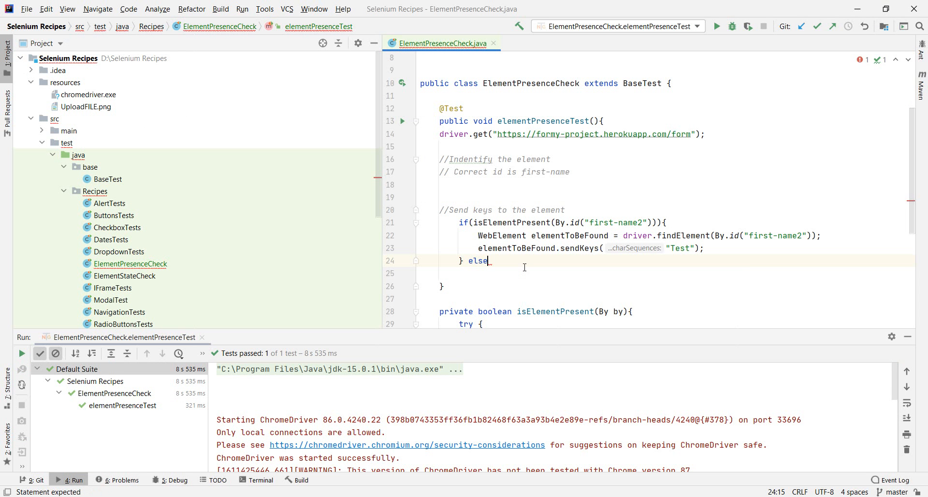
pyautogui.write('/')
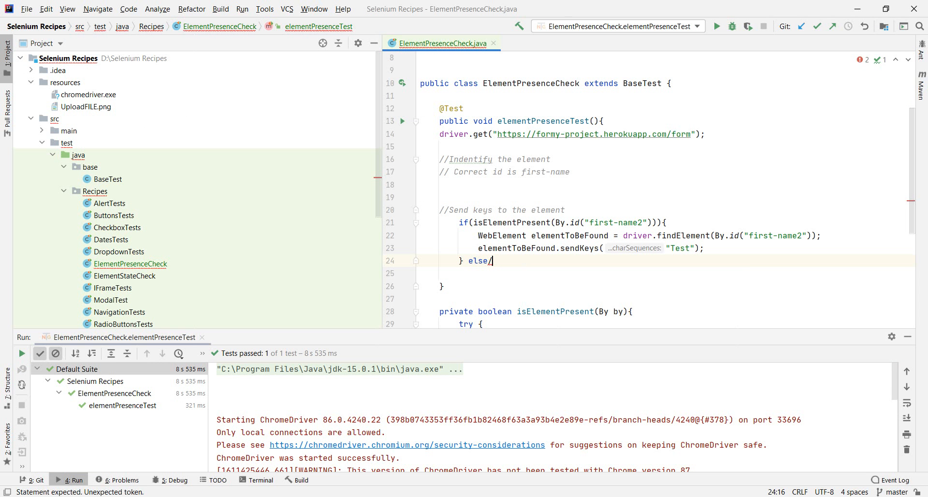
pyautogui.write('{')
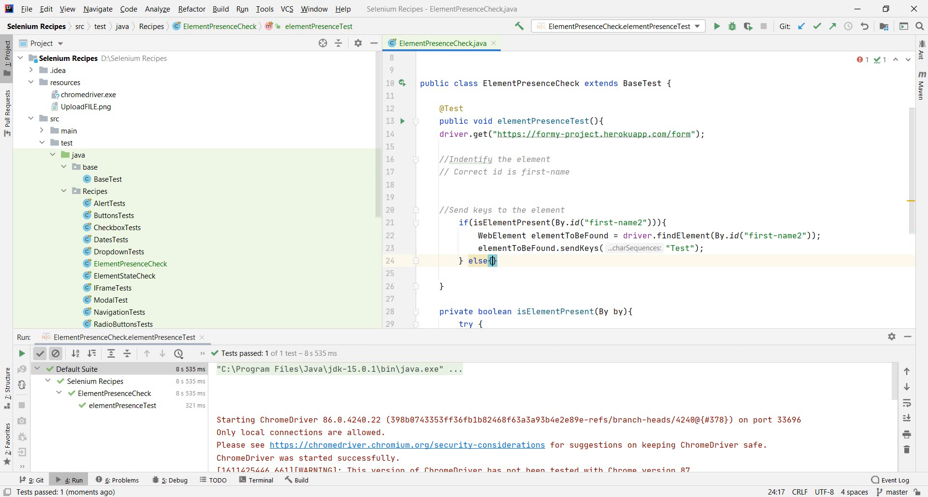
pyautogui.write('System.out.println("The ");')
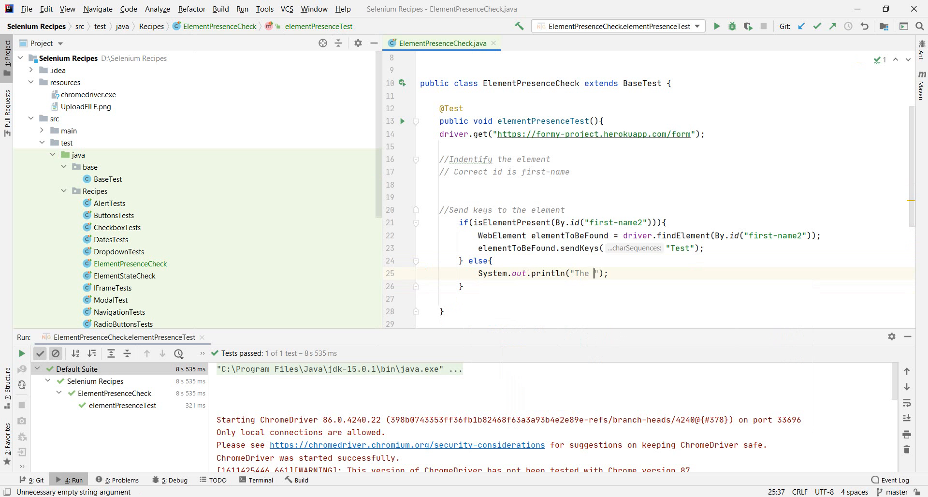
pyautogui.write('element is not there so we')
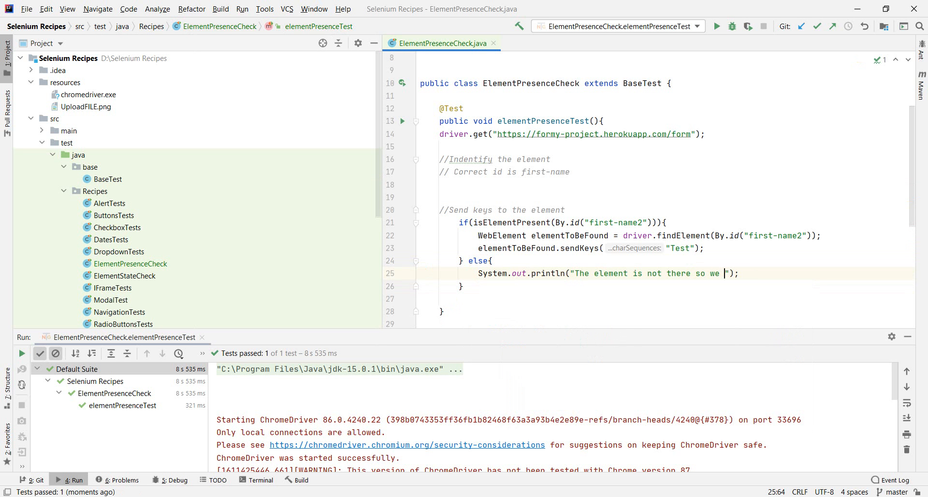
pyautogui.write('do not send the')
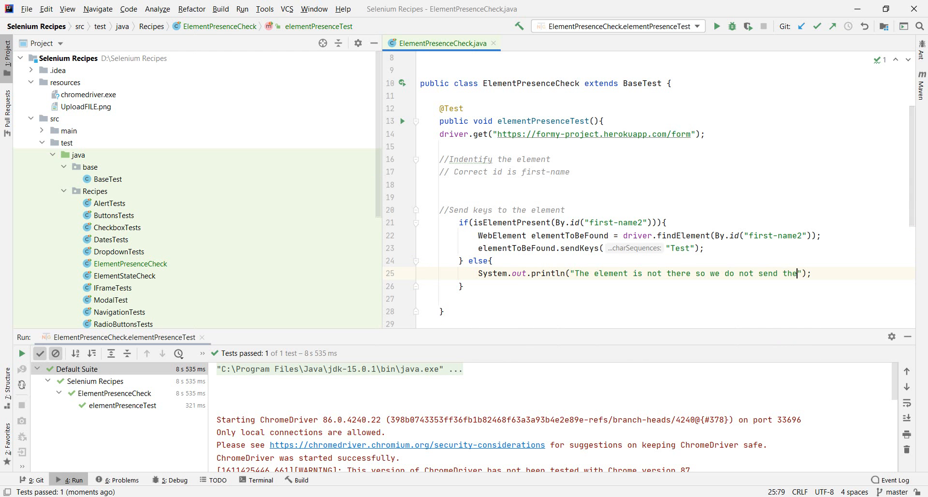
pyautogui.write('any')
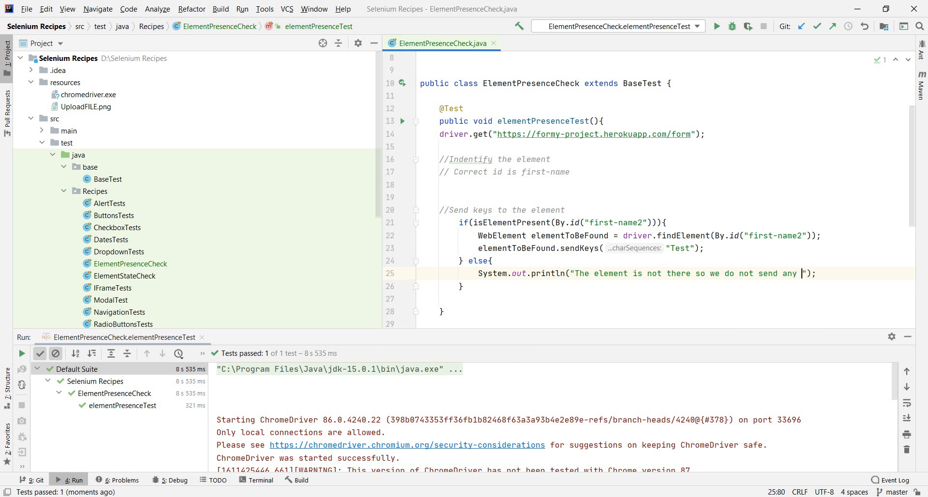
pyautogui.write('text')
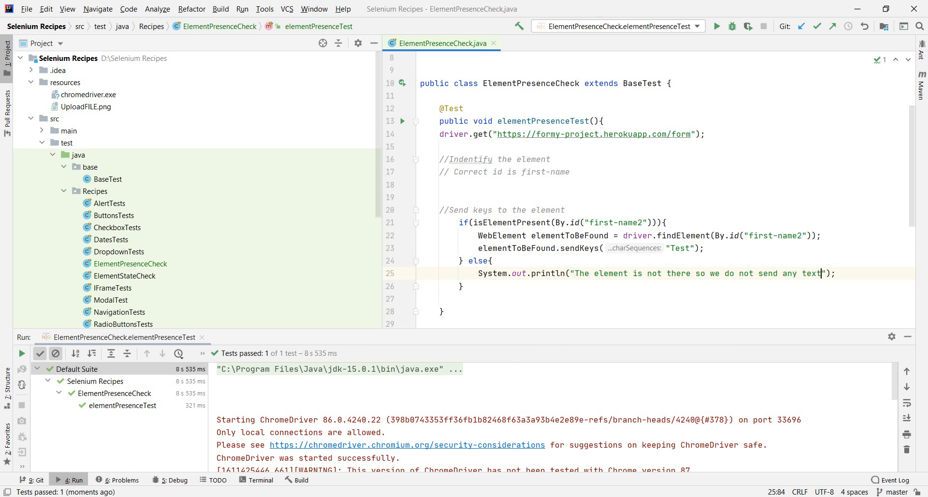
pyautogui.scroll(-3)
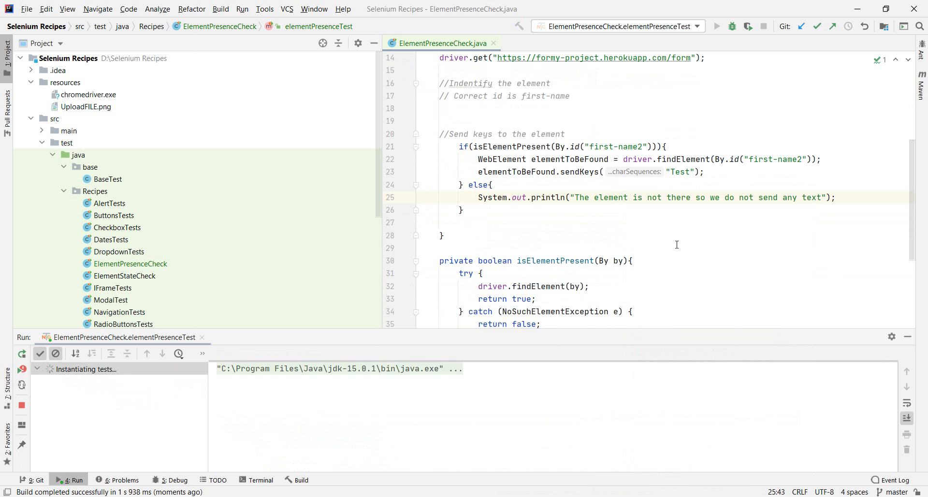
# - Check the earlier Debug run's frames, then return to the Run console showing the 'element is not there' message
pyautogui.click(717, 26)
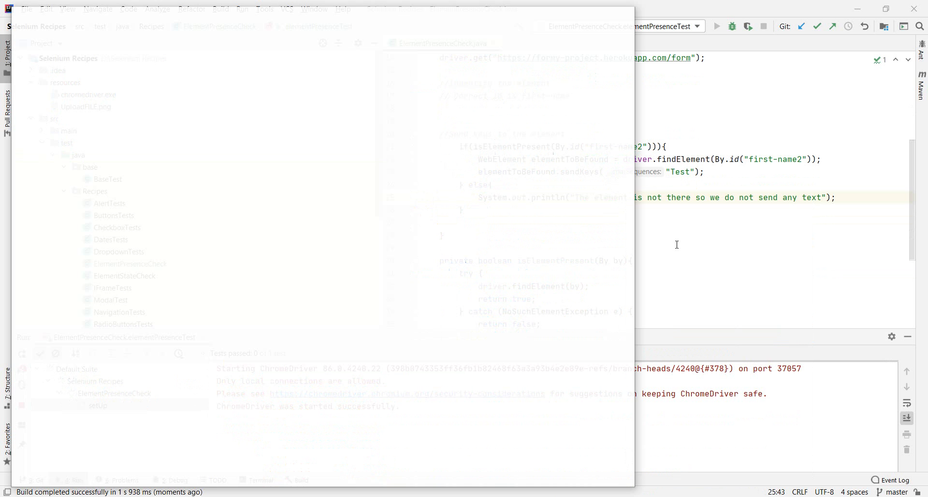
pyautogui.click(716, 27)
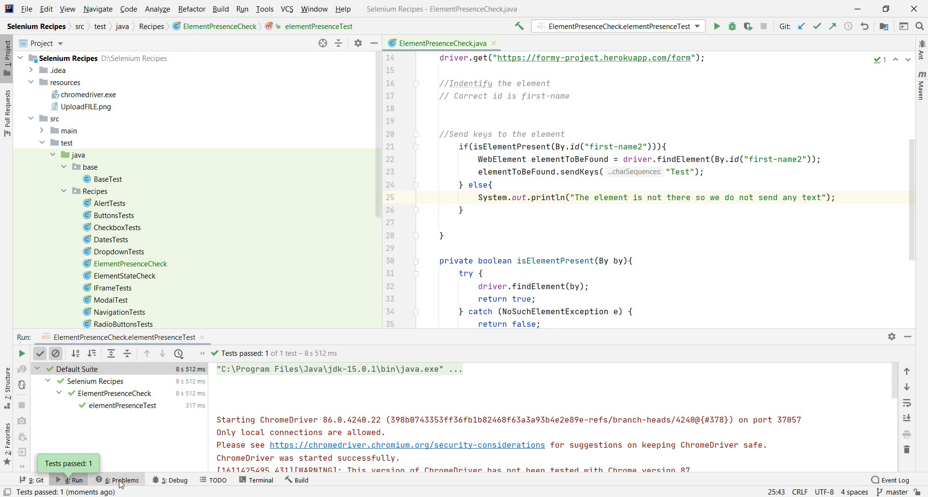
pyautogui.click(173, 479)
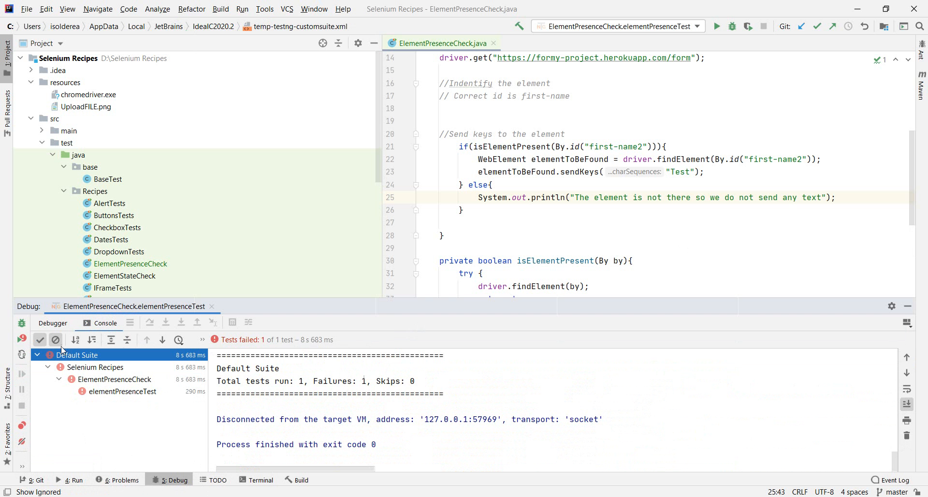
pyautogui.click(52, 323)
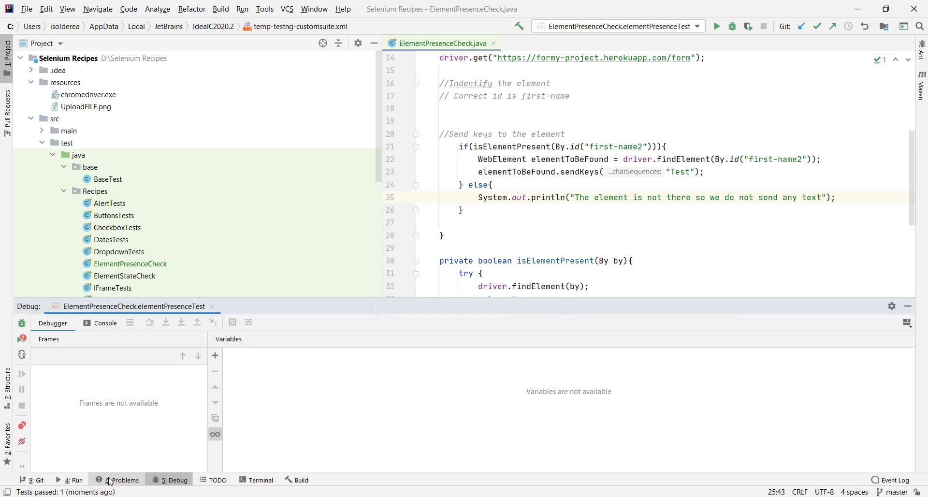
pyautogui.click(73, 480)
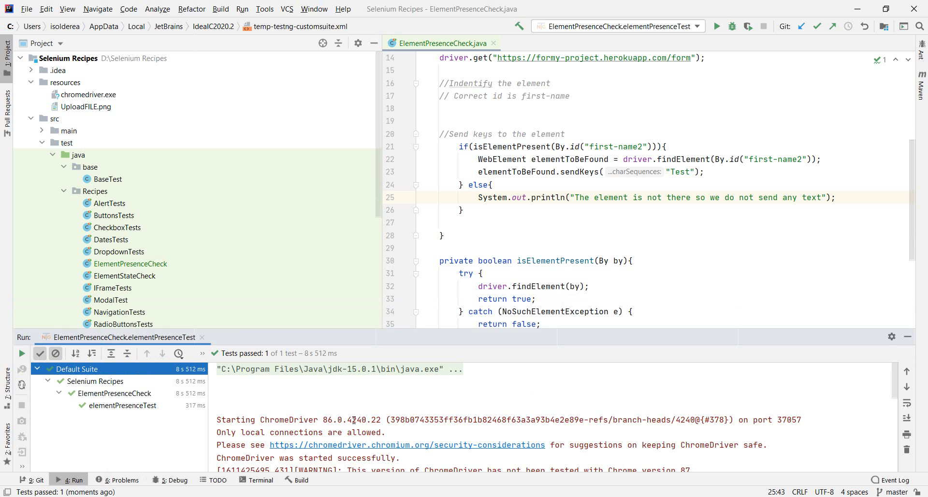
pyautogui.scroll(-3)
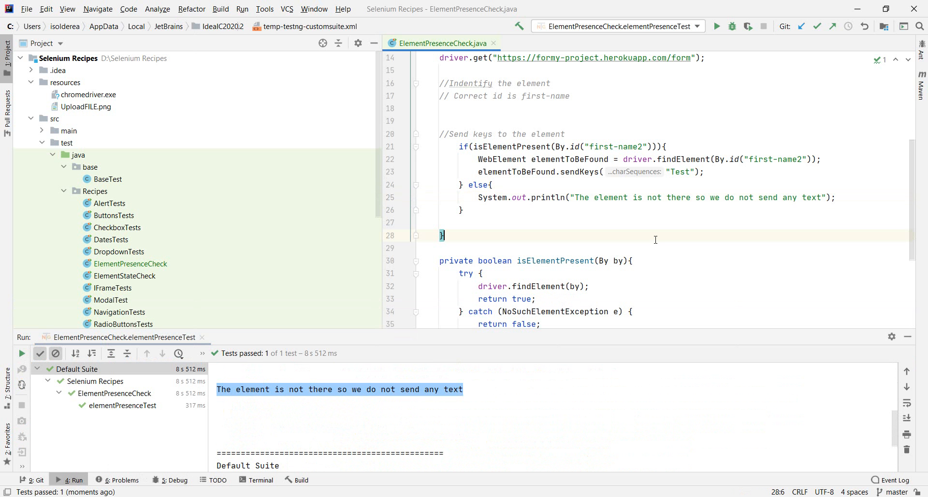
# - Correct both By.id locators to "first-name" and rerun the test via the context menu
pyautogui.click(650, 146)
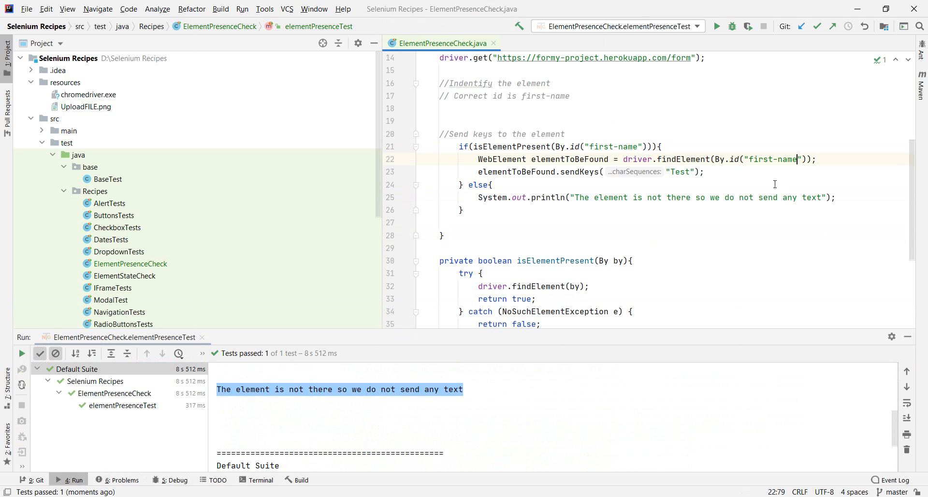
pyautogui.rightClick(442, 236)
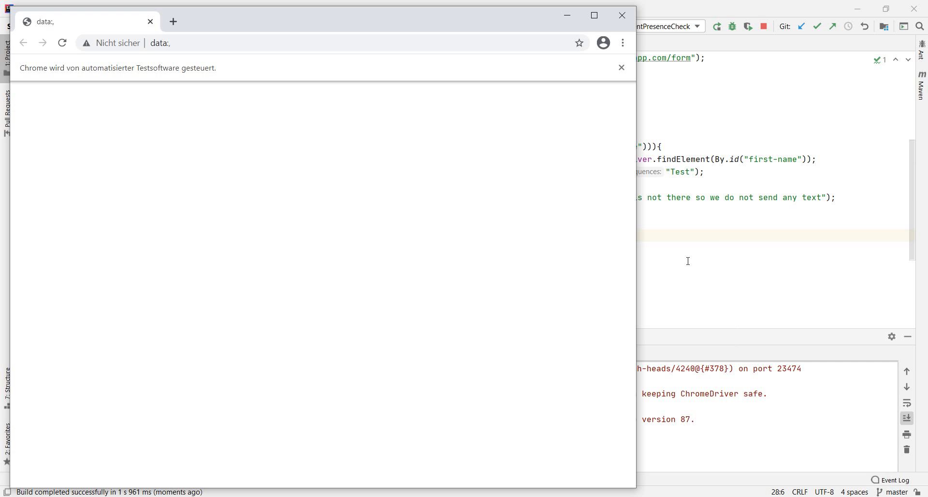
# - Confirm the first-name run passes 1 of 1 and remove the blank line above //Send keys
pyautogui.click(62, 42)
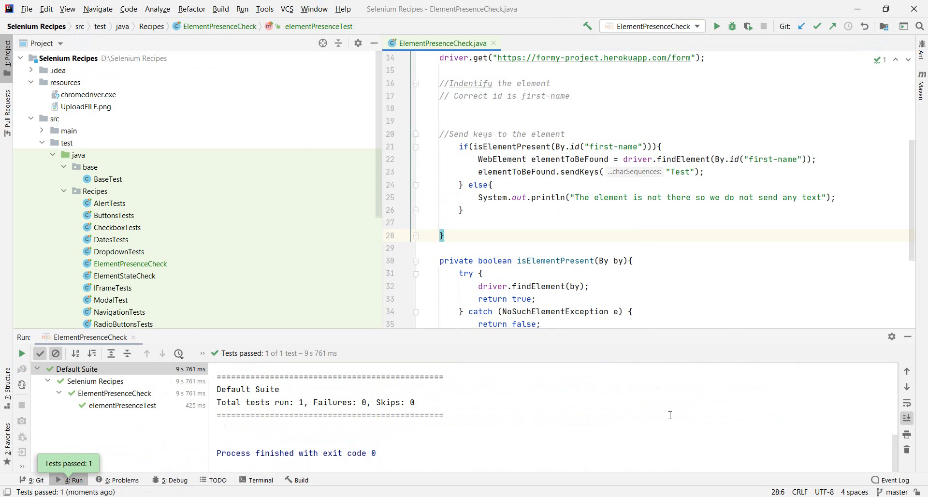
pyautogui.moveTo(568, 229)
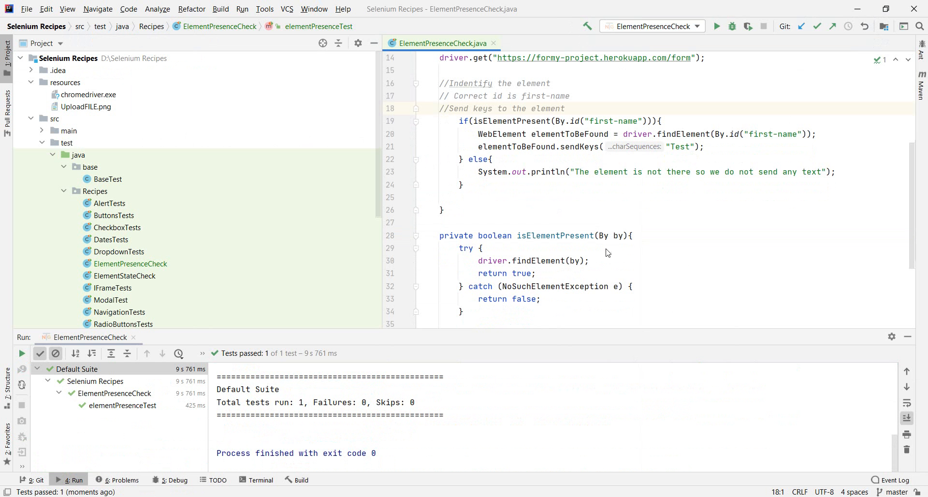
pyautogui.scroll(-3)
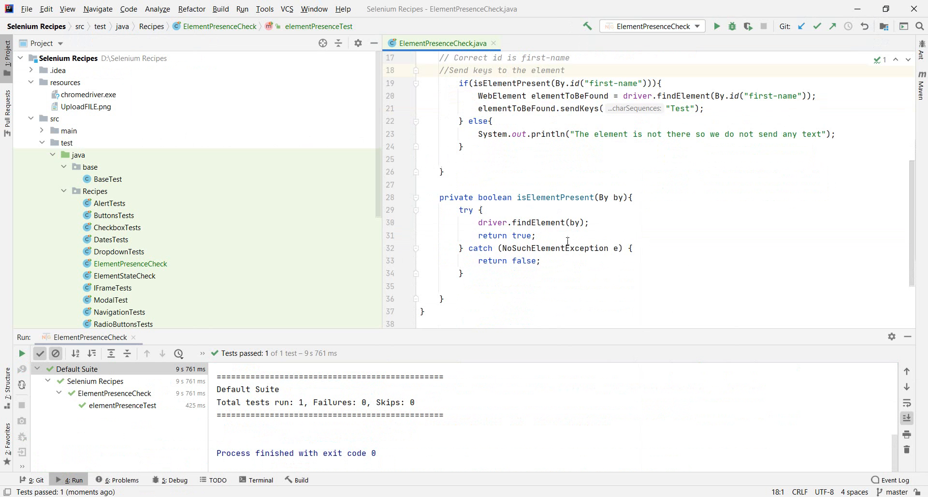